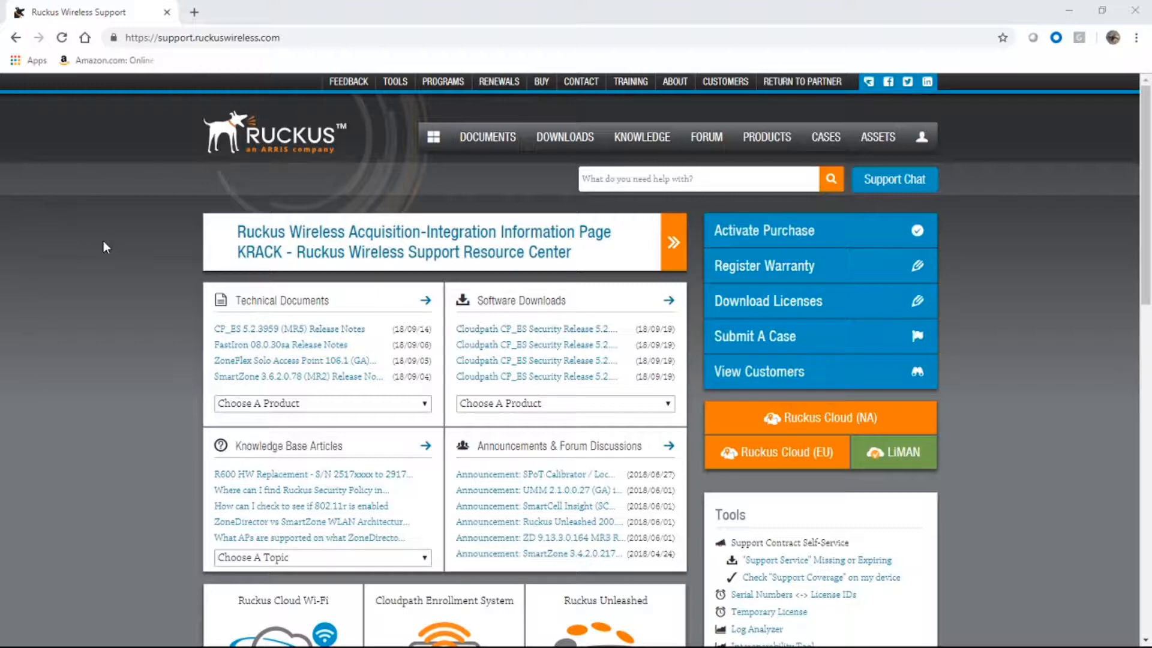
mouse_move(63, 319)
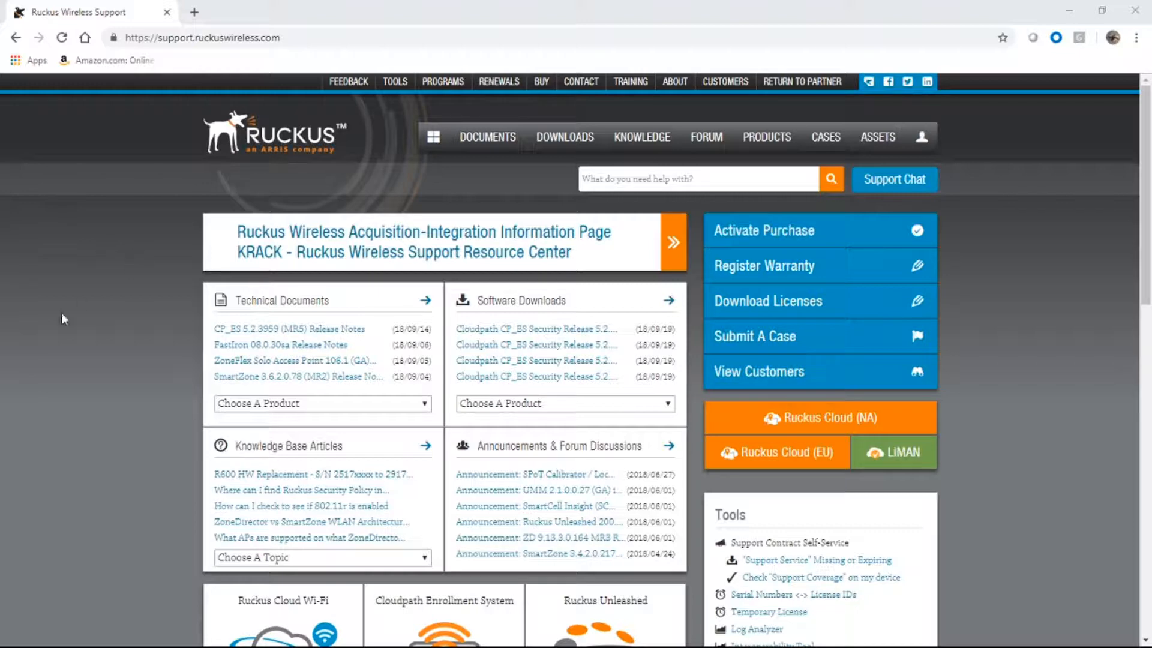
Choose Ruckus IoT Module from the Software Downloads product list.
left_click(562, 403)
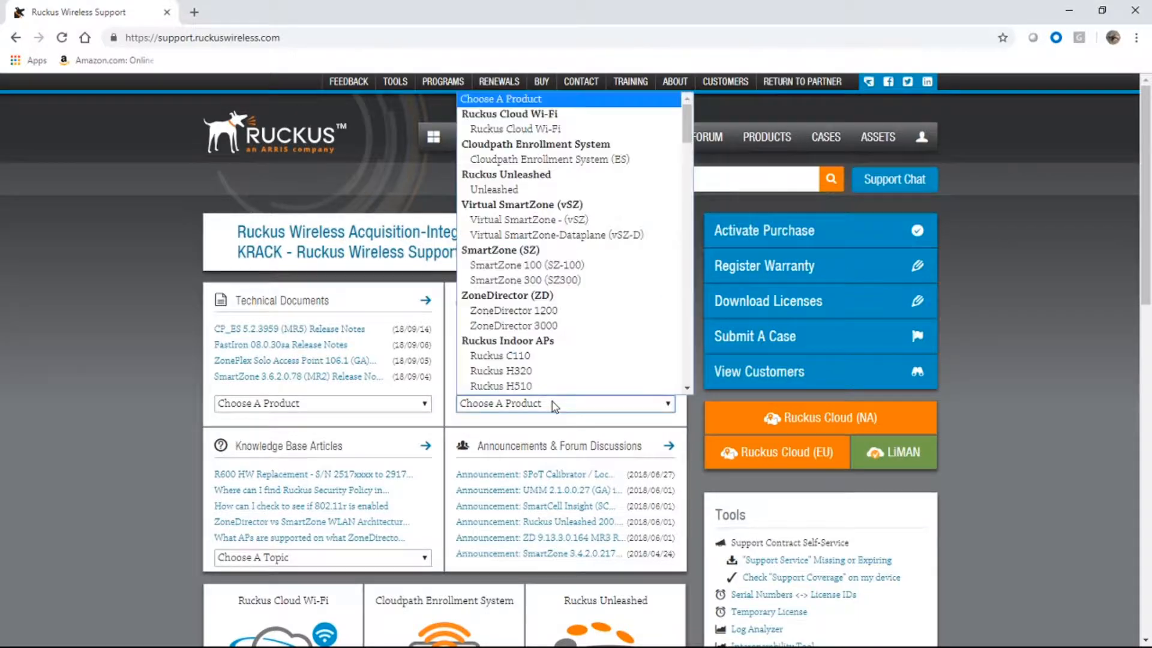
scroll("down", 3)
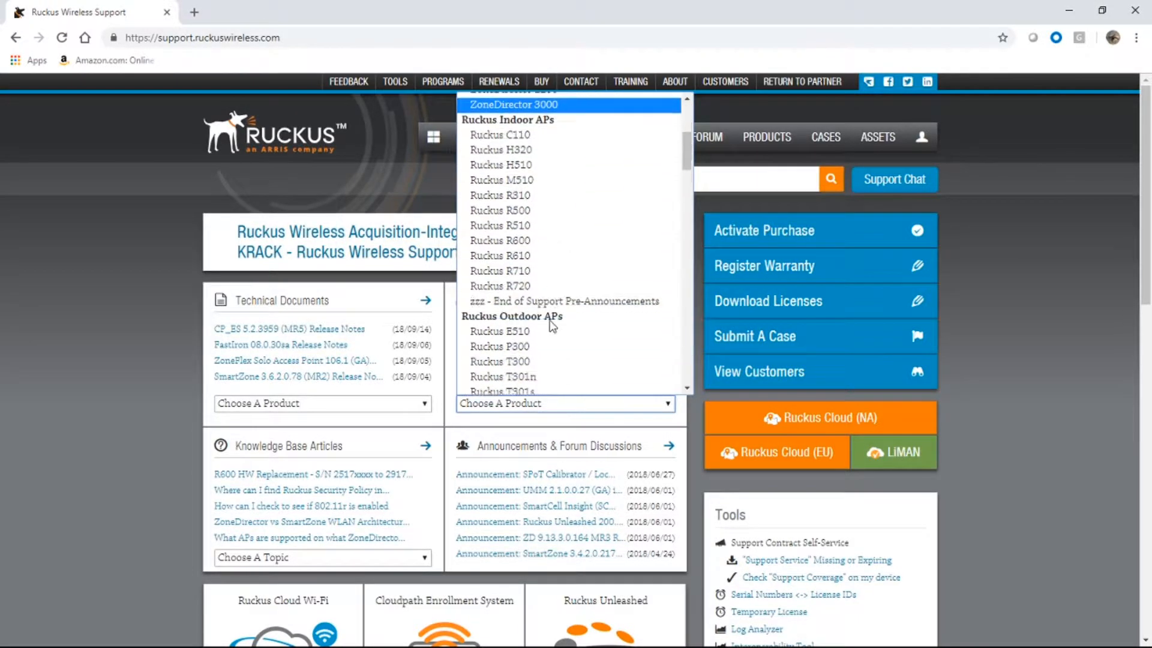
scroll("down", 3)
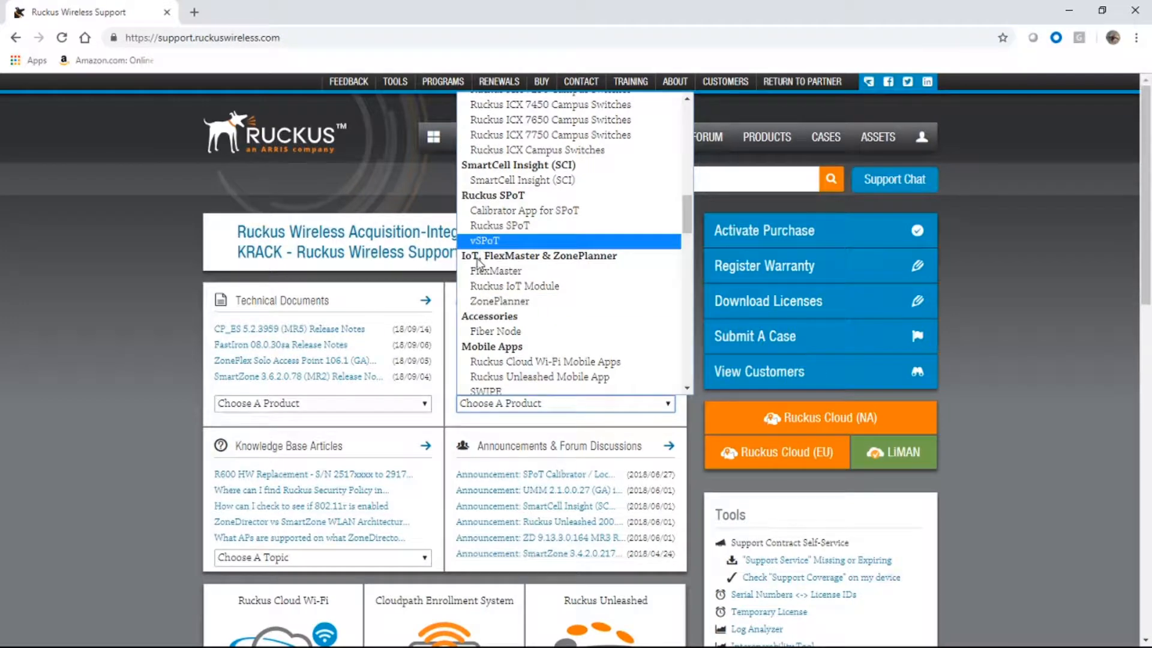
mouse_move(515, 286)
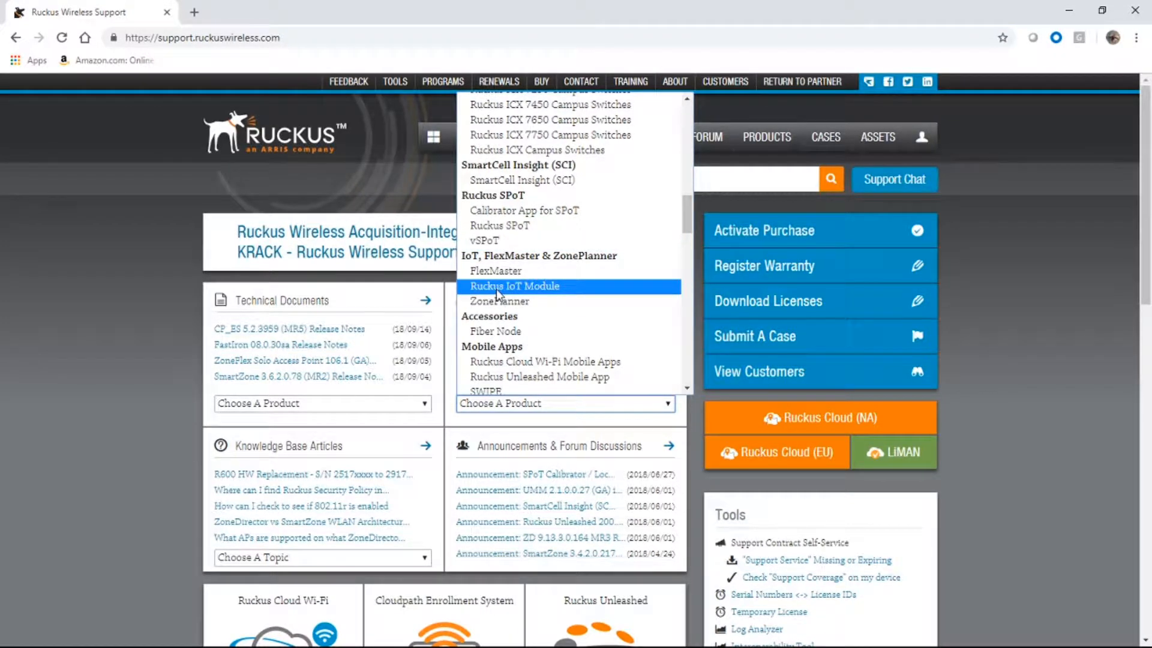
left_click(514, 286)
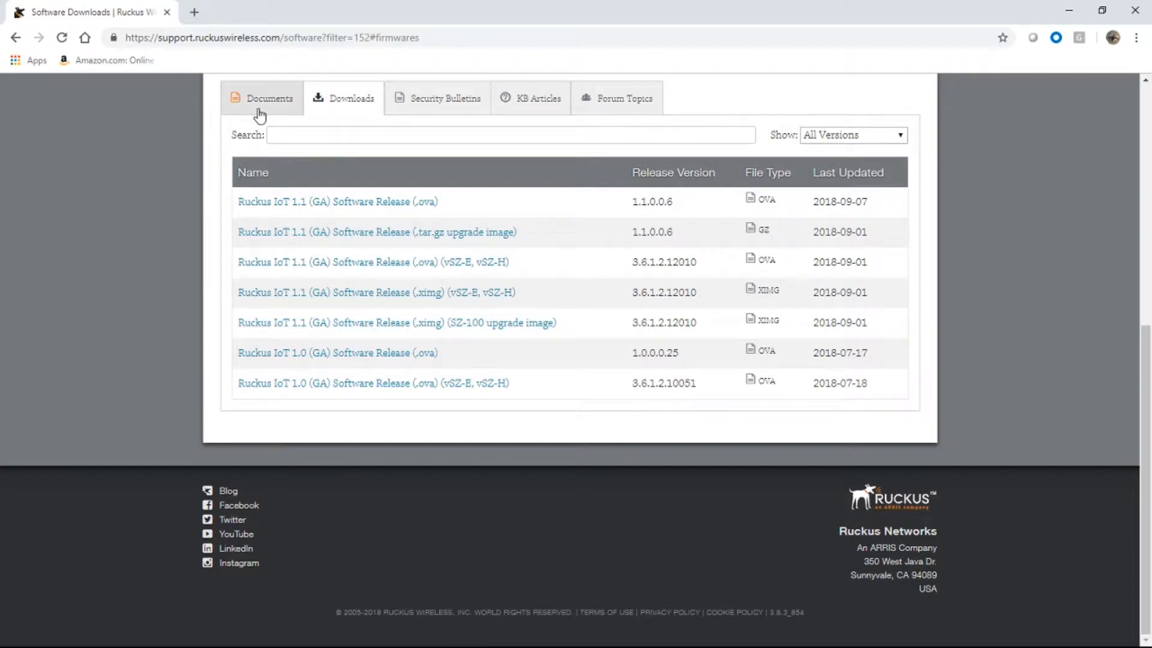
mouse_move(270, 98)
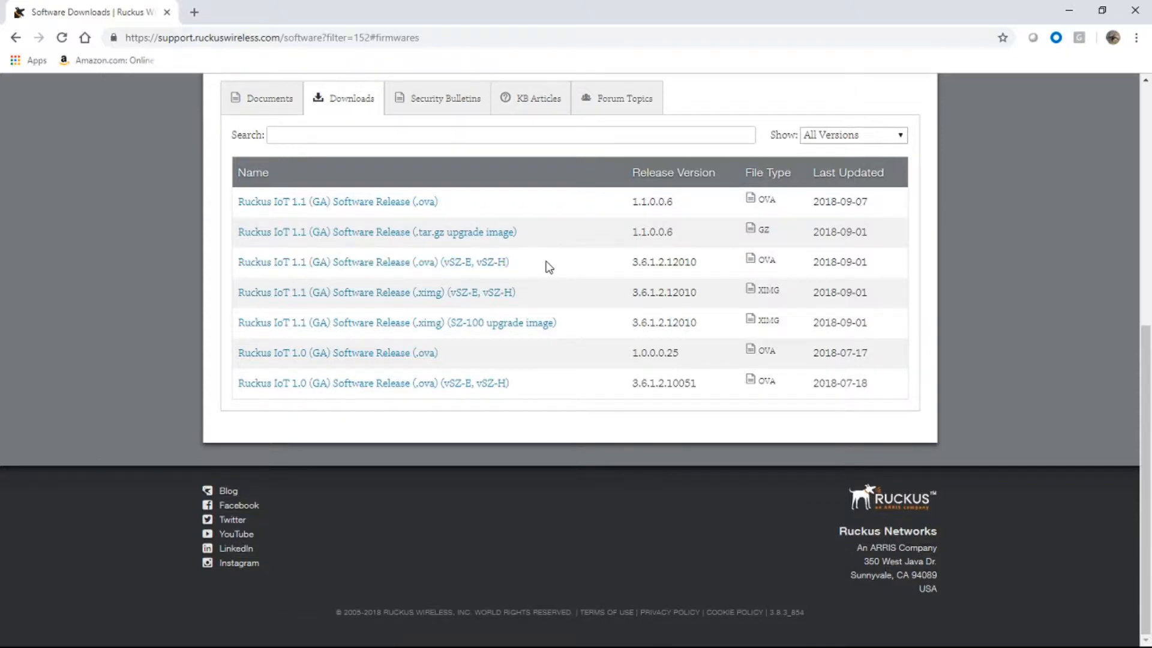
mouse_move(603, 273)
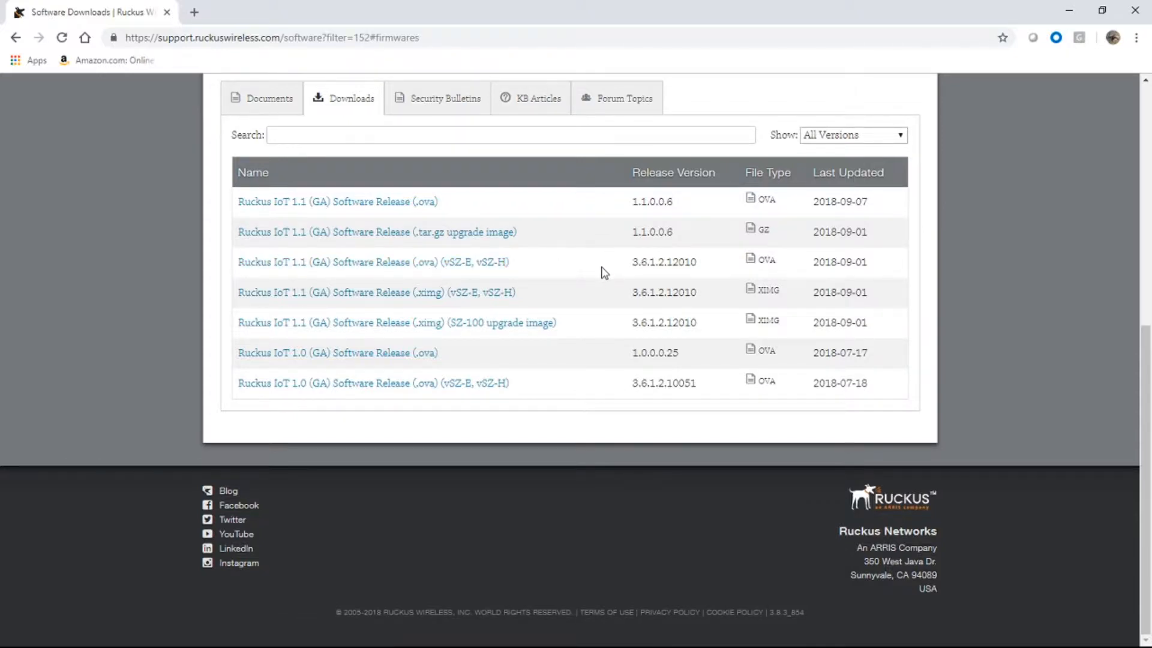
mouse_move(658, 279)
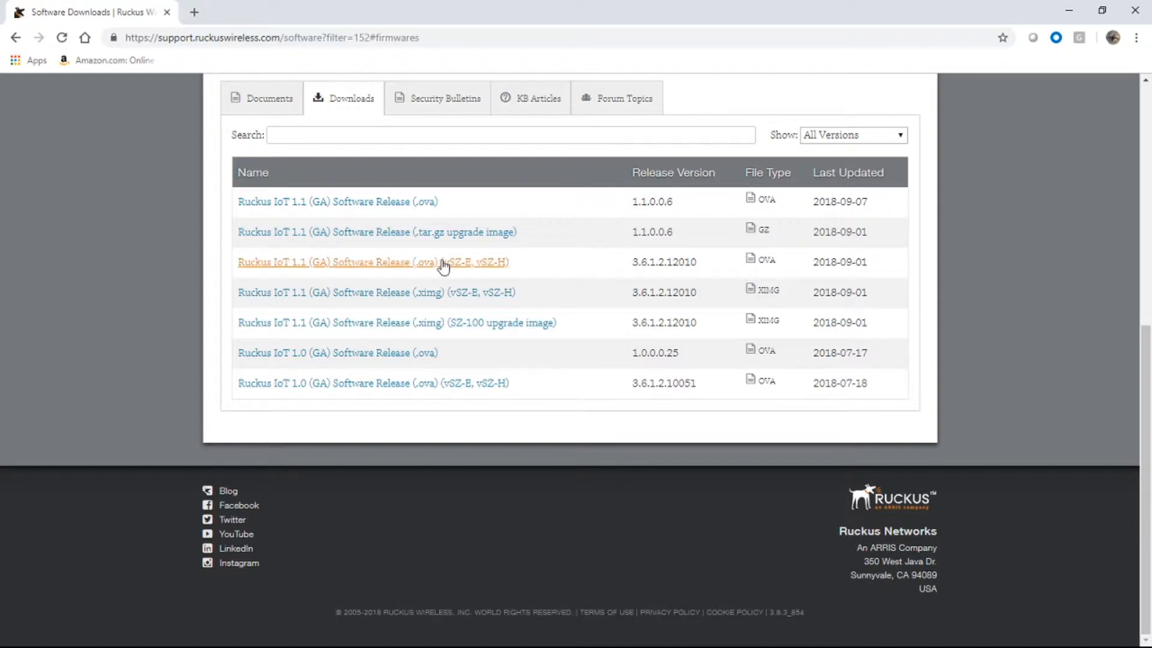
mouse_move(373, 268)
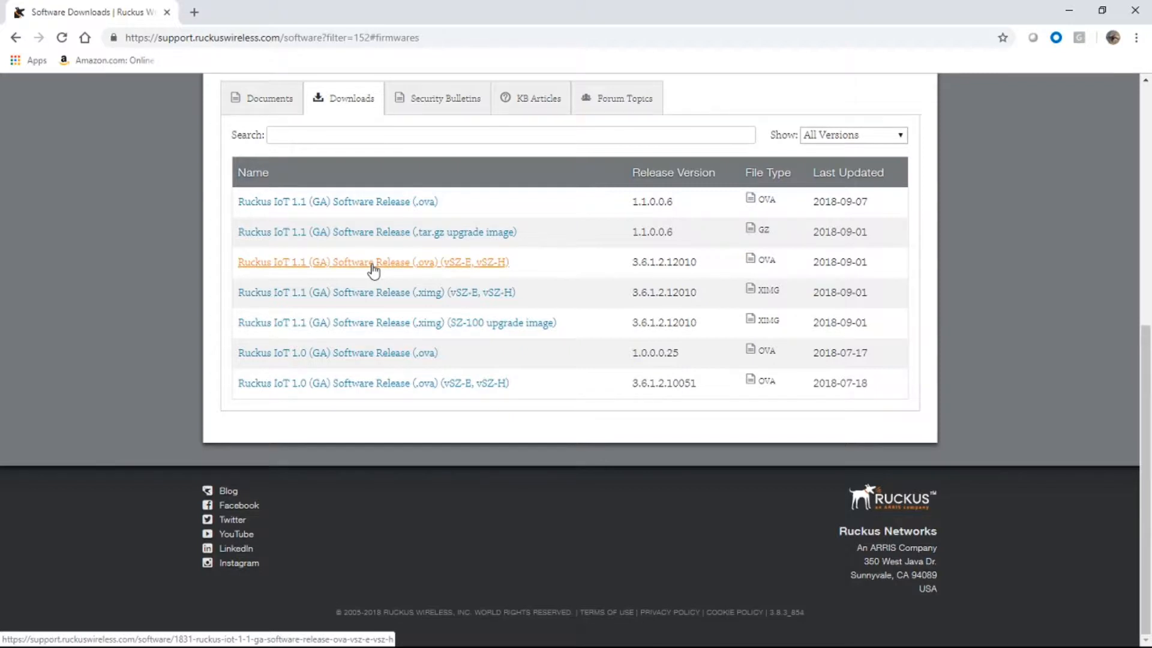
mouse_move(636, 268)
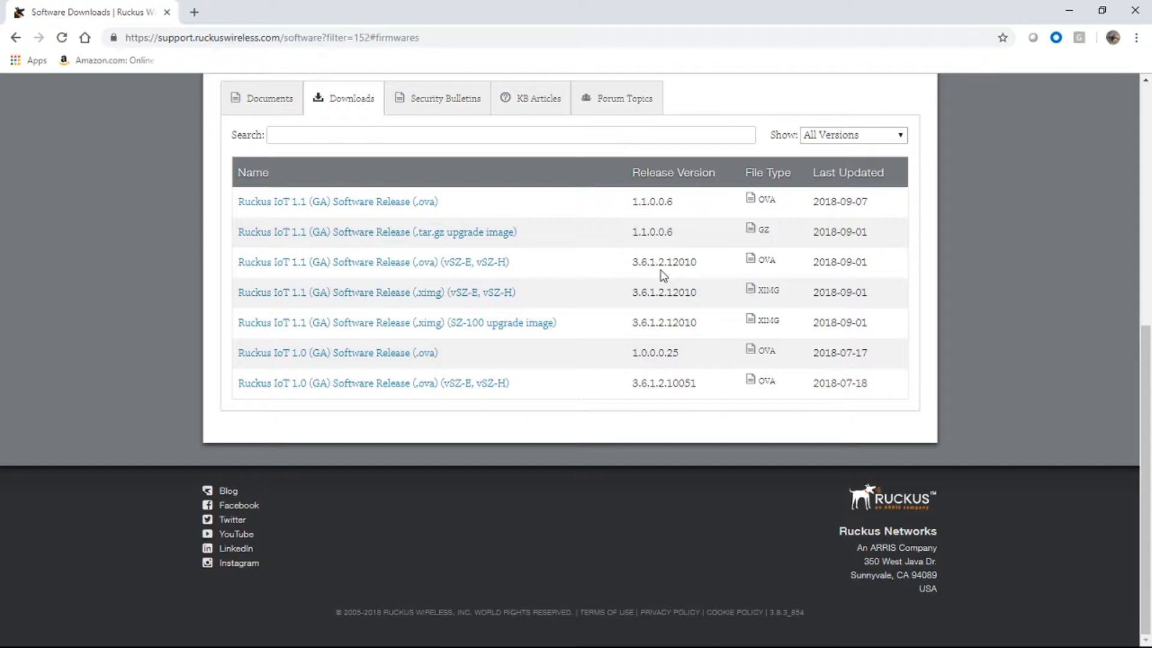
mouse_move(712, 265)
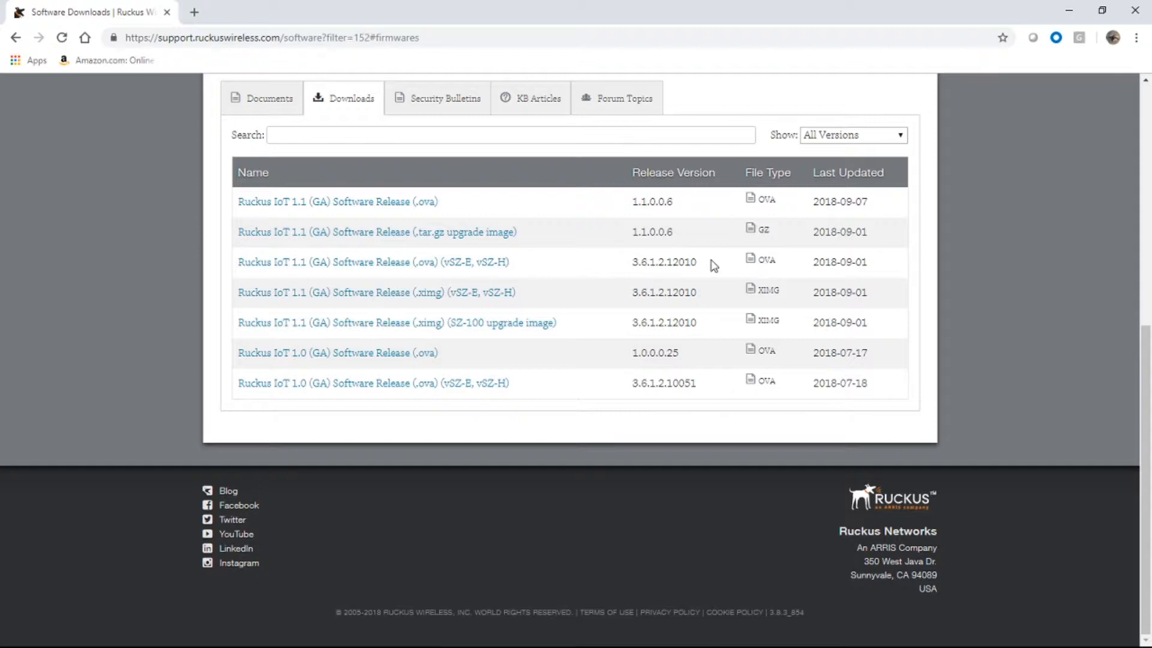
mouse_move(372, 262)
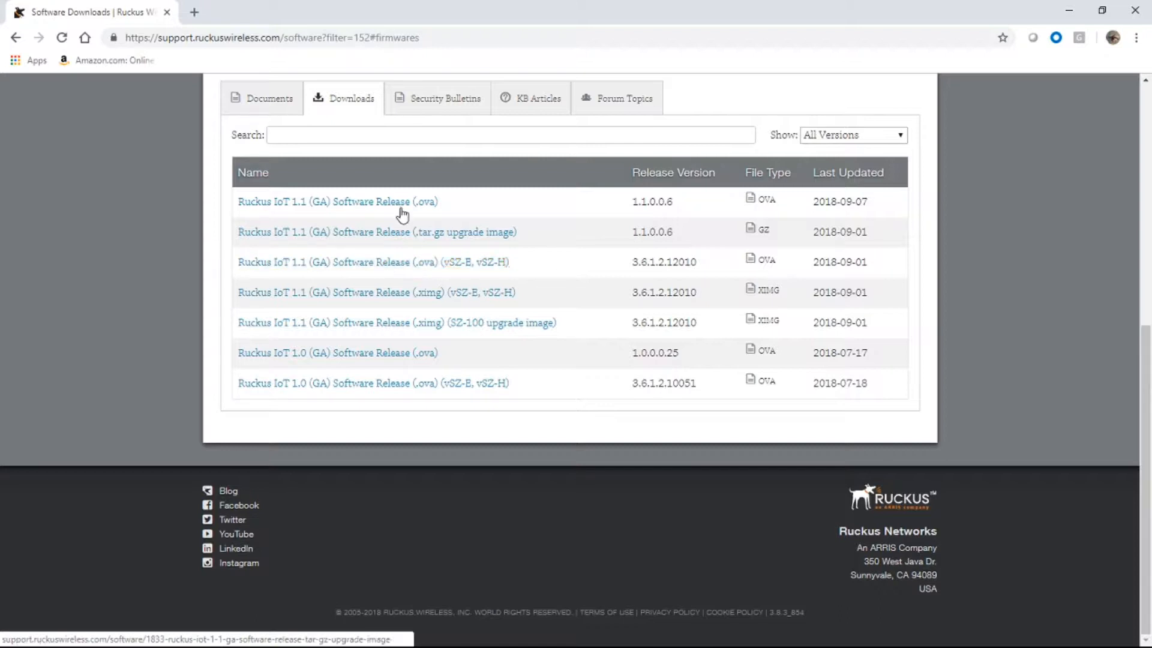
mouse_move(471, 209)
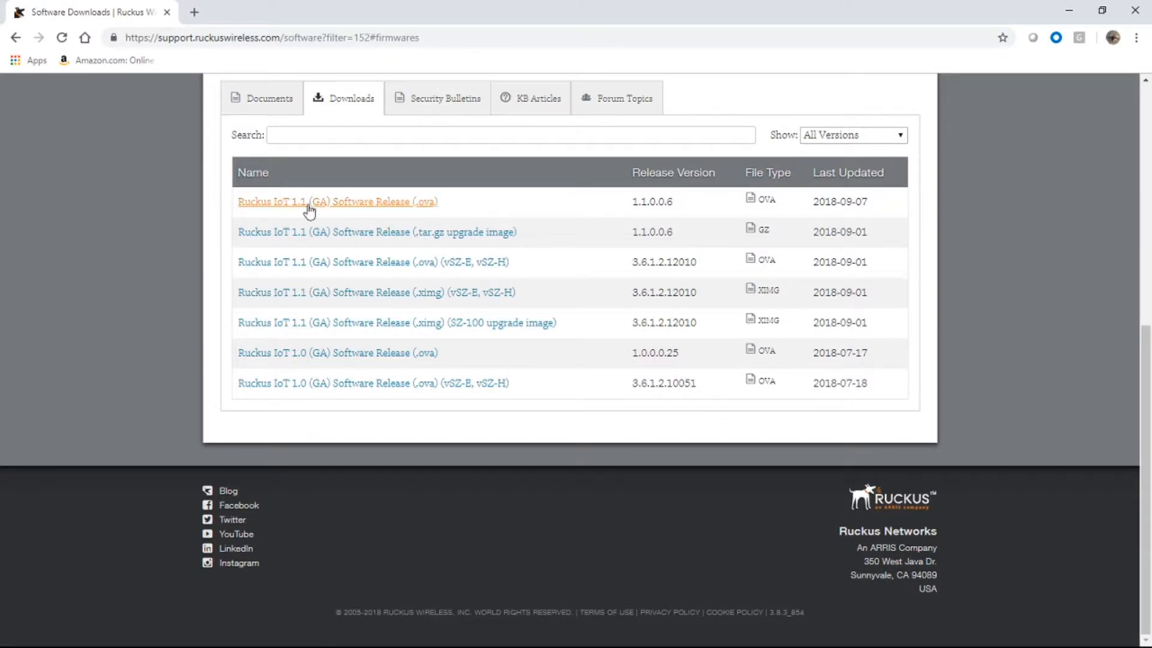
mouse_move(650, 213)
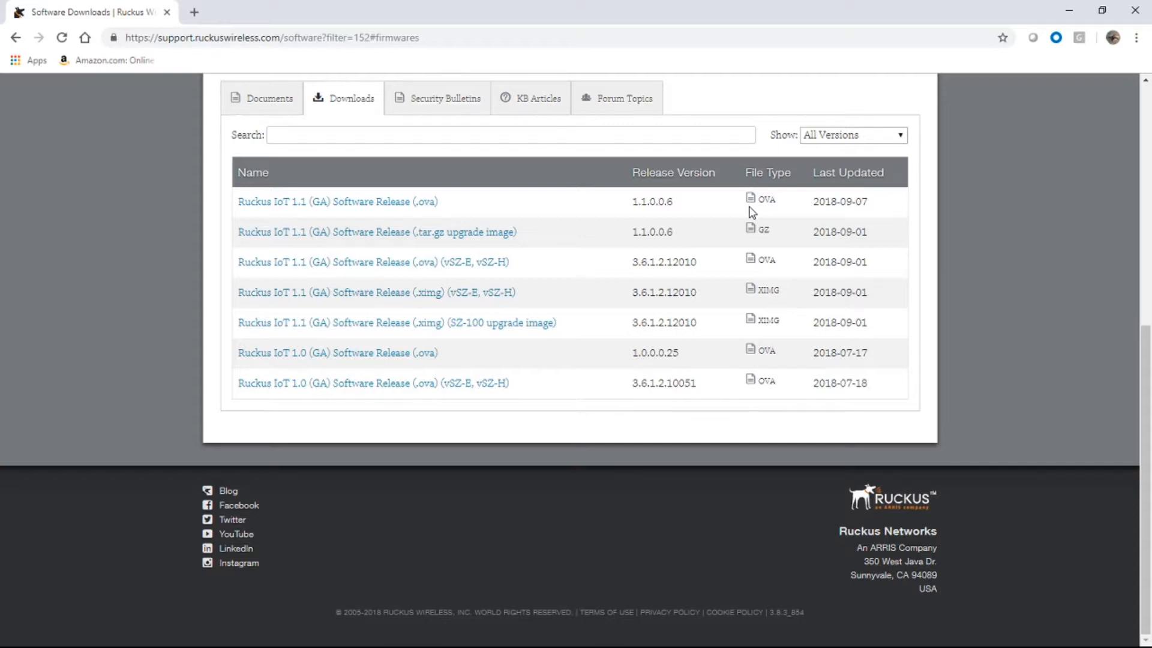
mouse_move(337, 202)
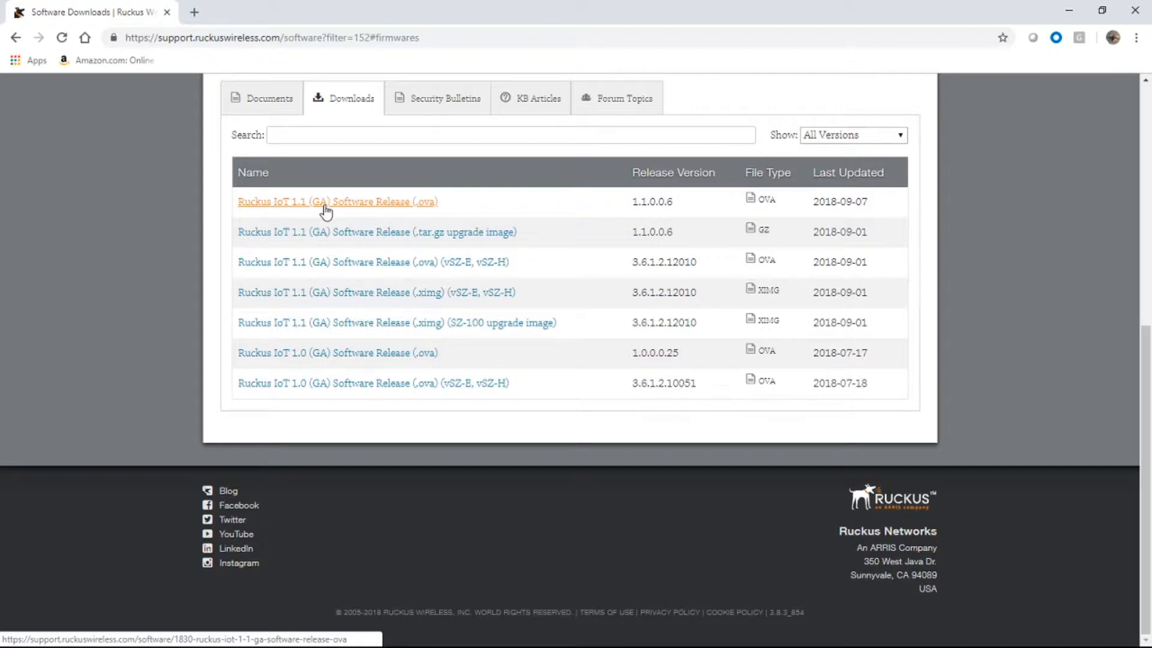
mouse_move(124, 223)
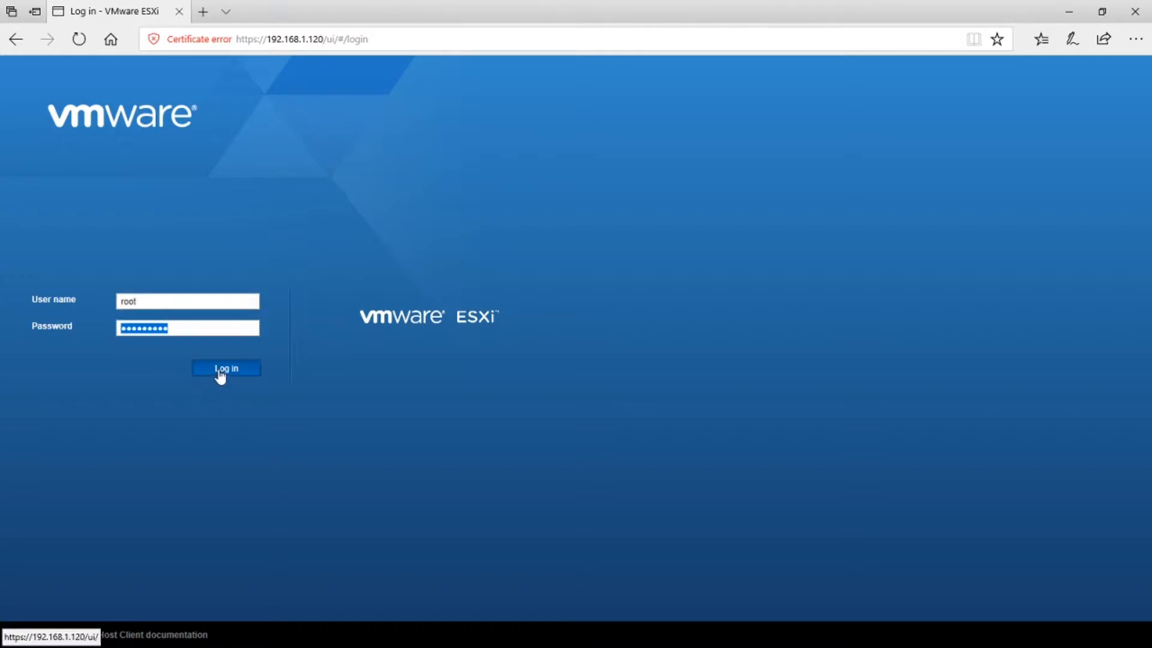
Log in to the ESXi host and browse to the vSZ3.6.1 virtual machine.
left_click(225, 368)
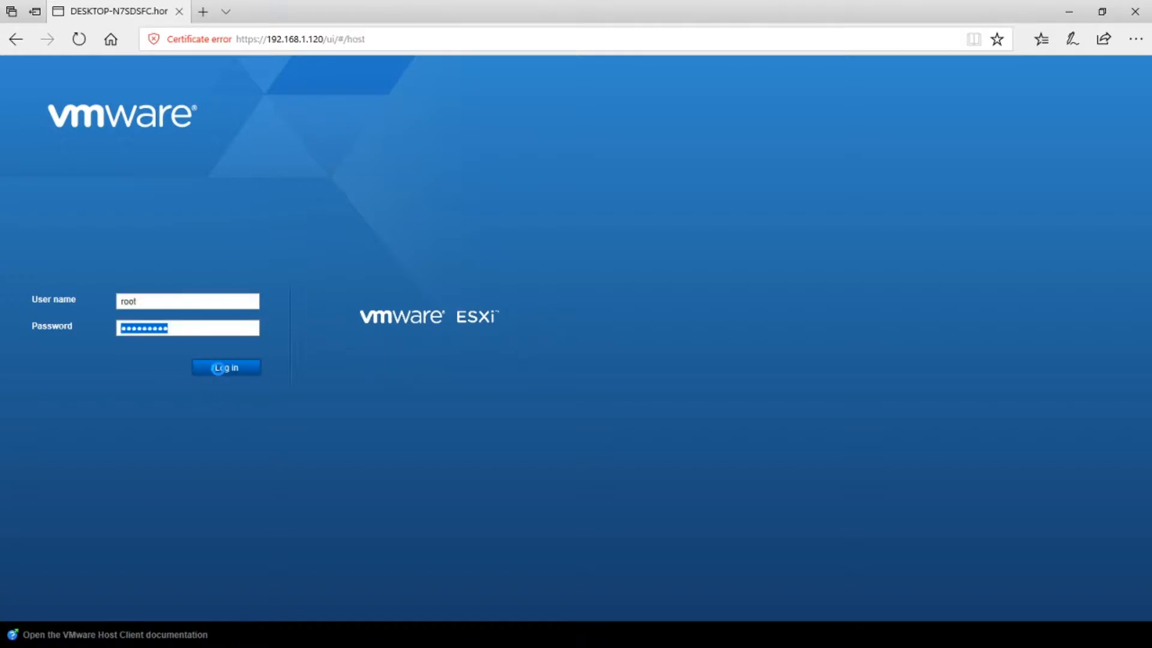
left_click(225, 367)
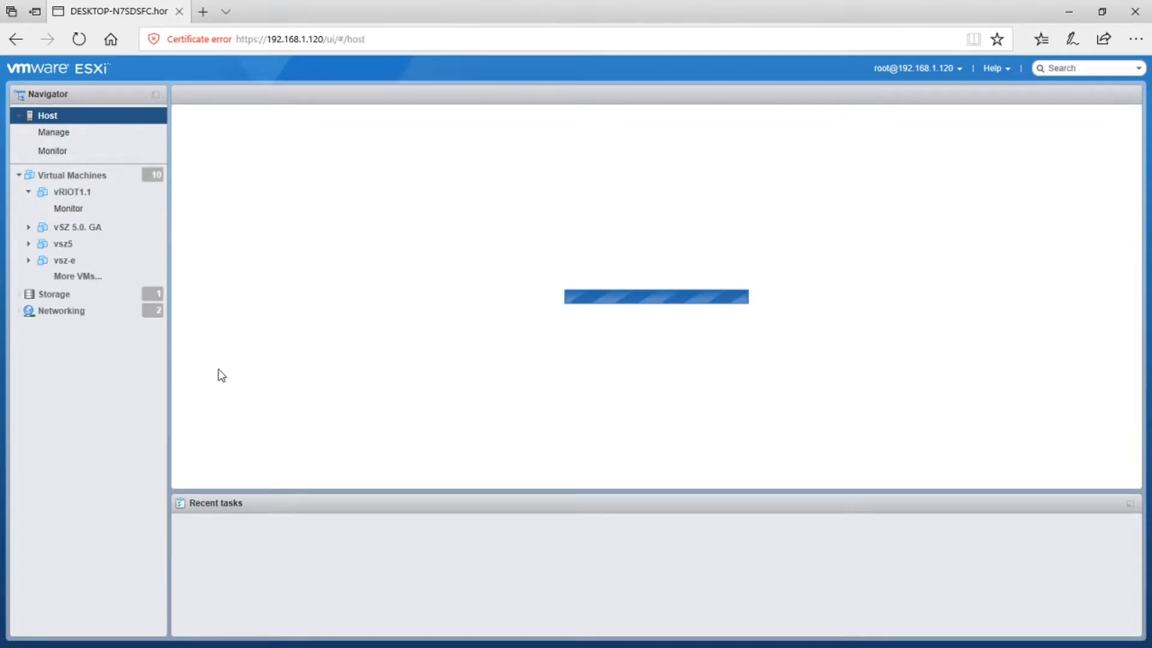
left_click(72, 174)
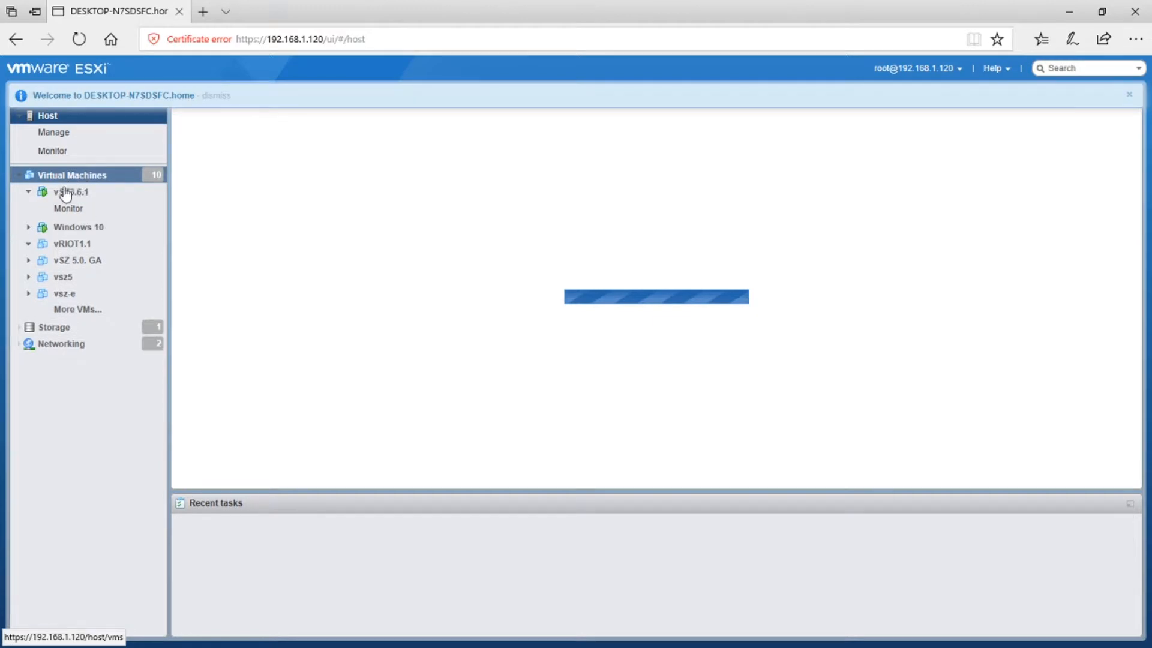
left_click(69, 192)
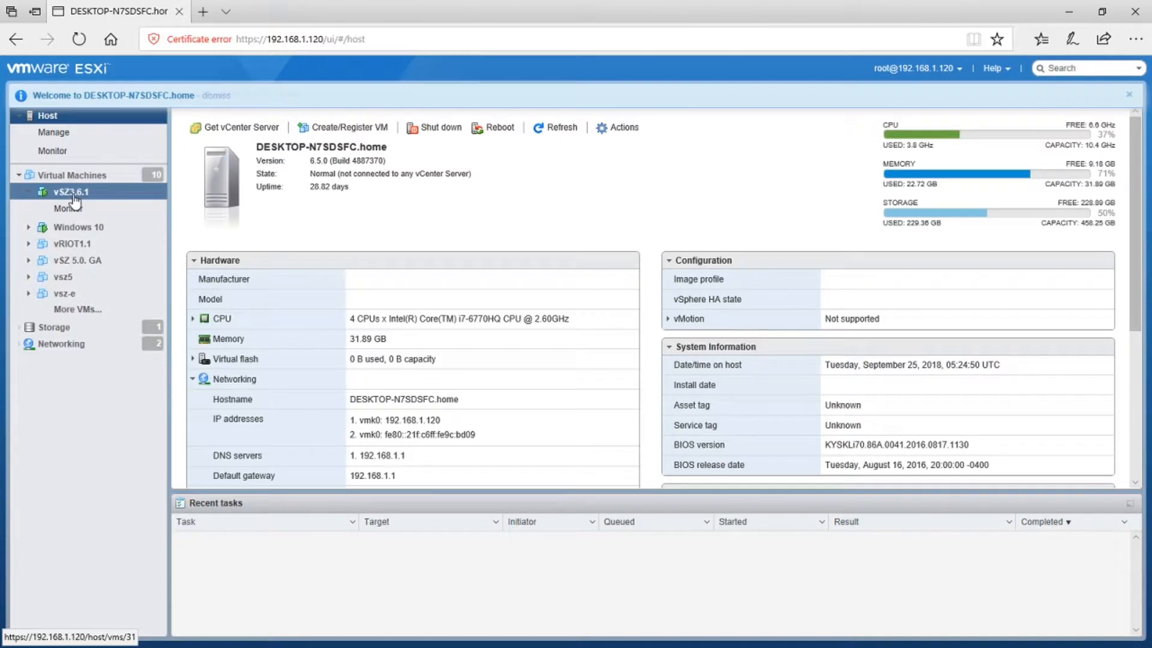
left_click(71, 192)
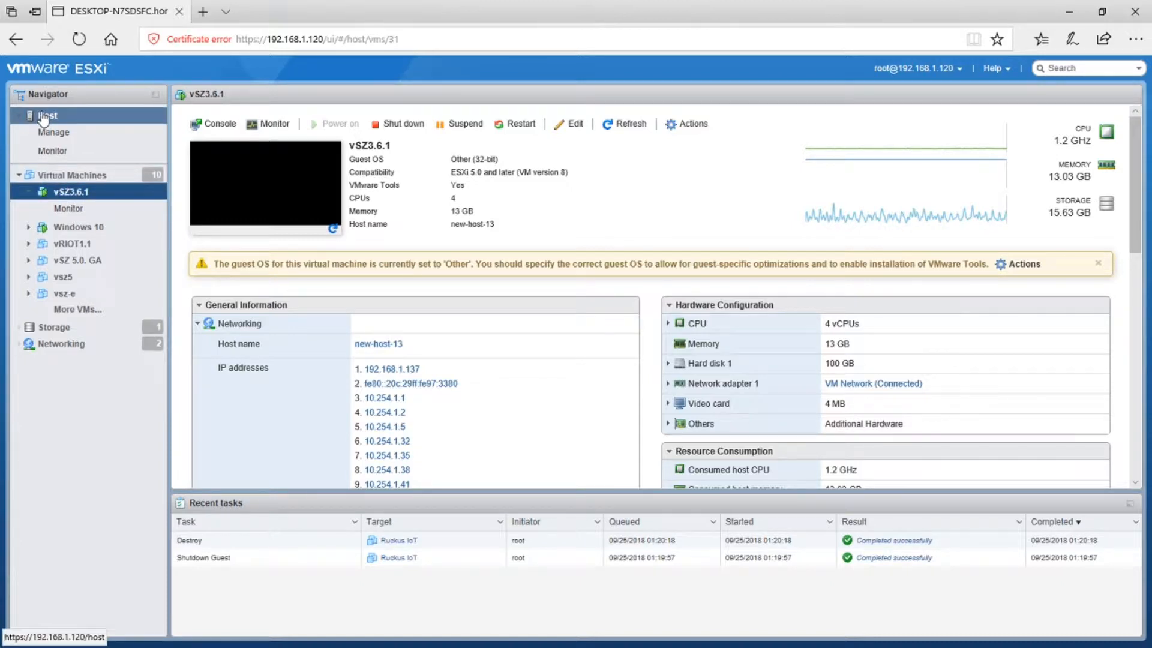
Return to the host overview and launch the Create/Register VM wizard.
left_click(46, 115)
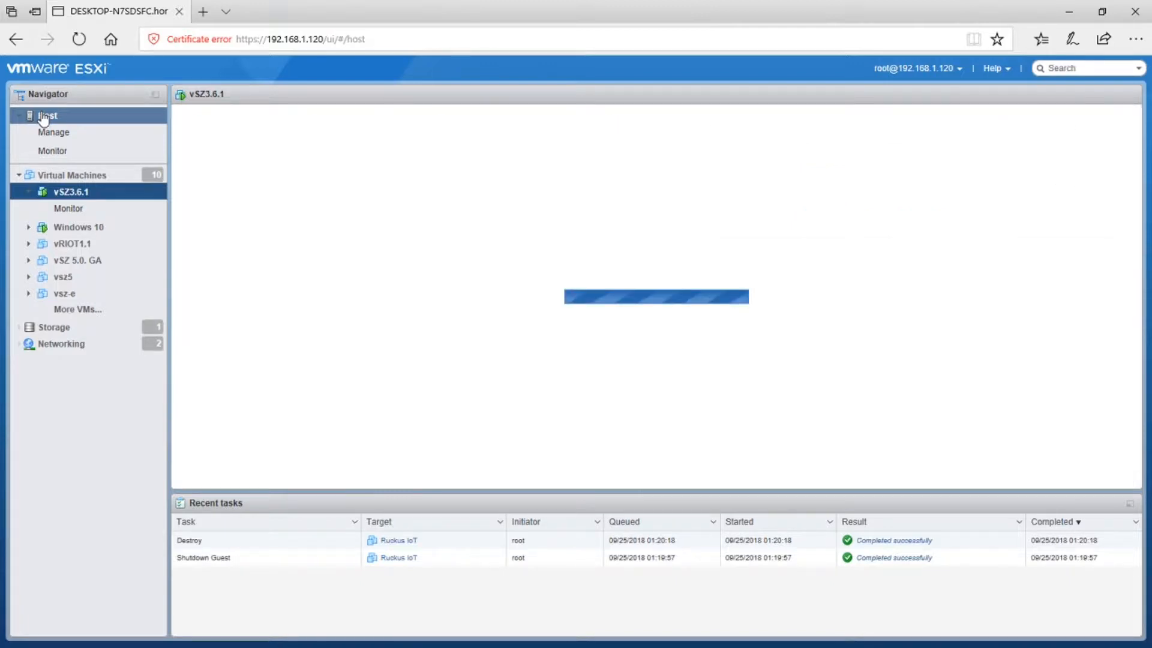
left_click(46, 115)
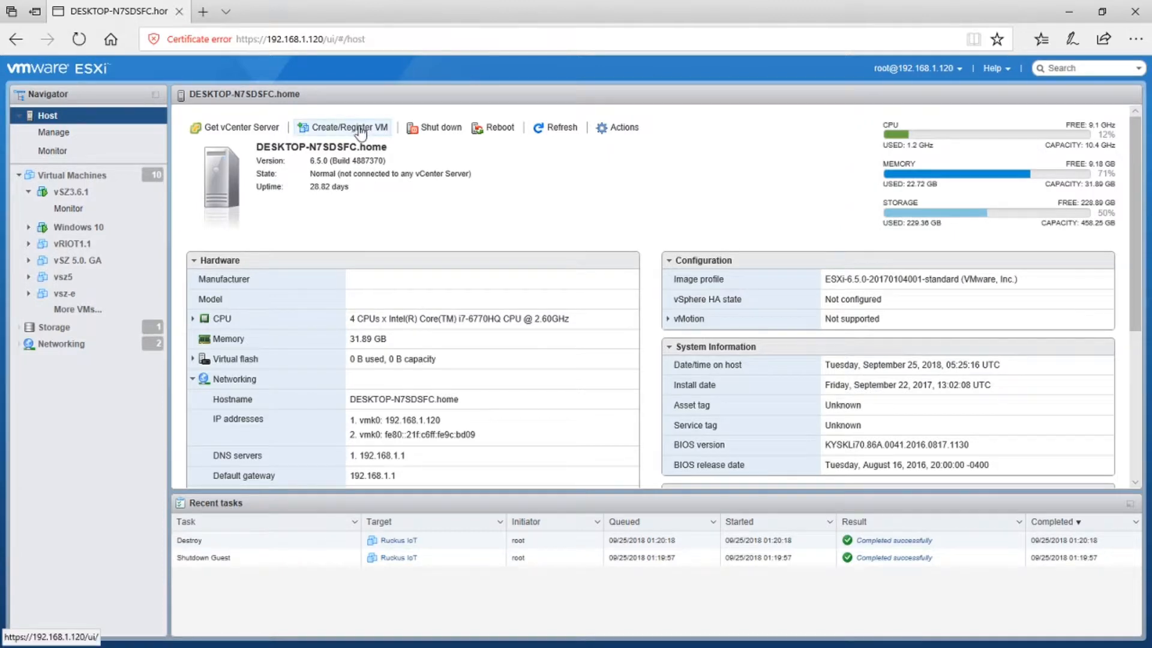
left_click(342, 127)
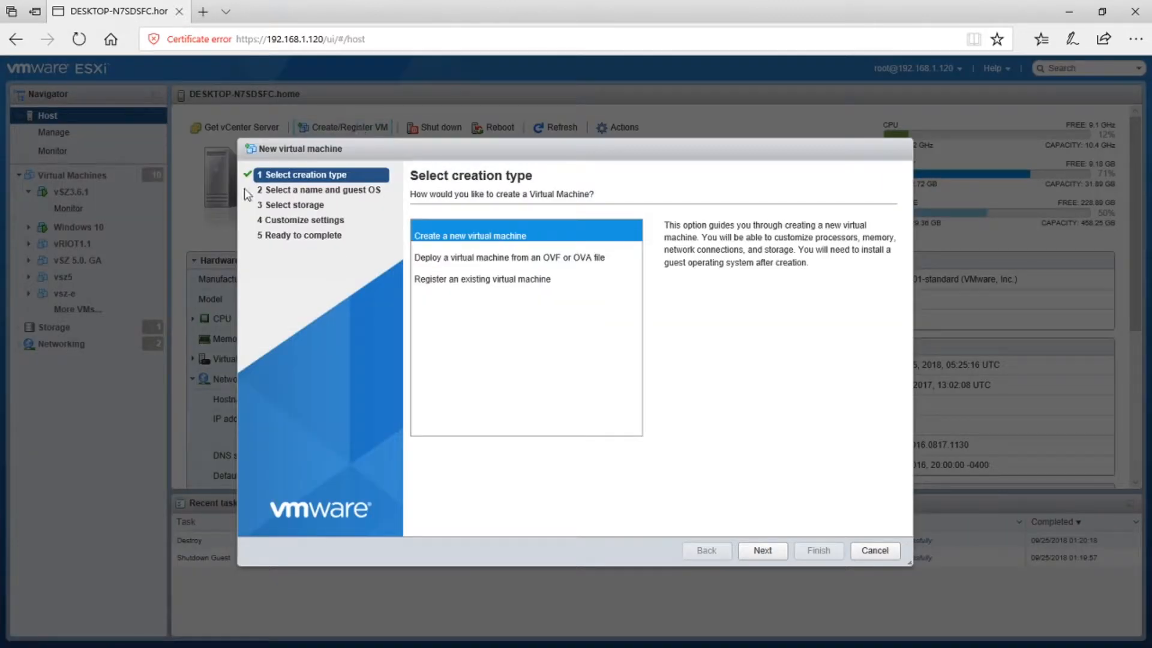
Deploy from OVA, naming the VM 'Ruckus IOT Server' with vriot-1.1.0.0.6.ova attached.
left_click(510, 258)
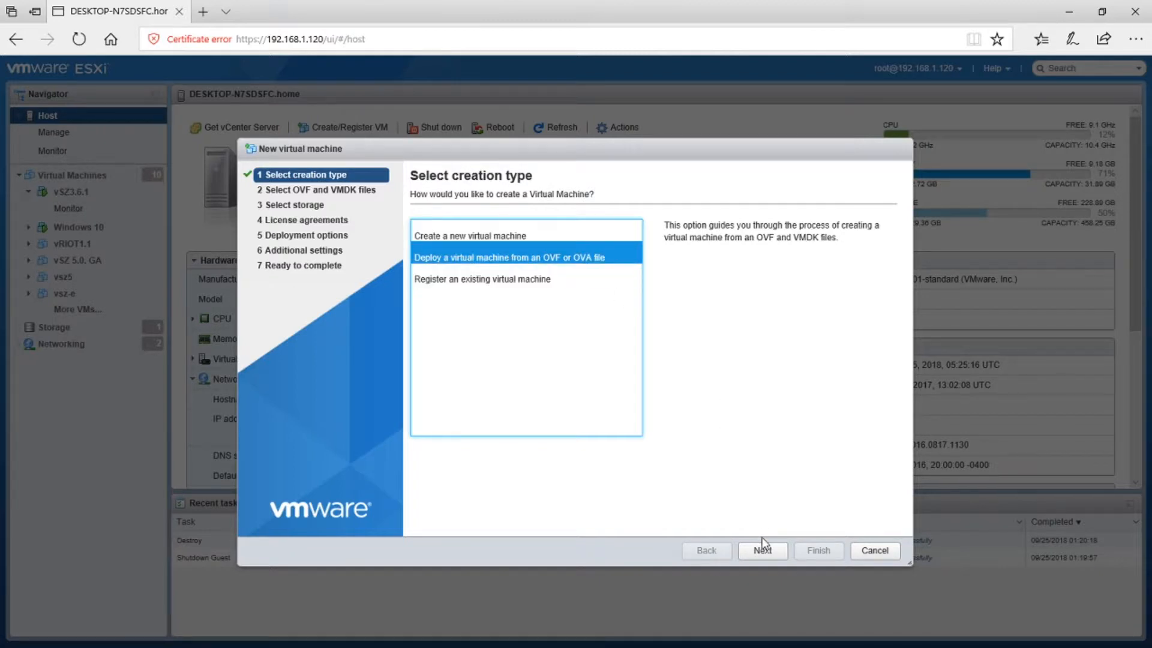
left_click(762, 551)
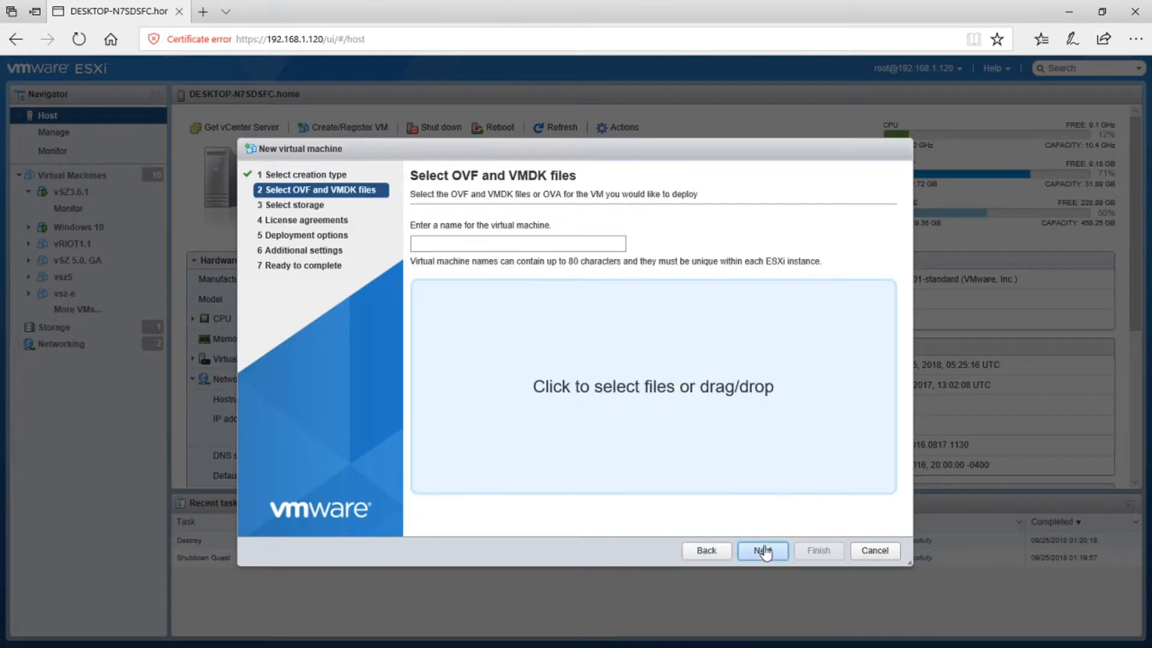
left_click(517, 242)
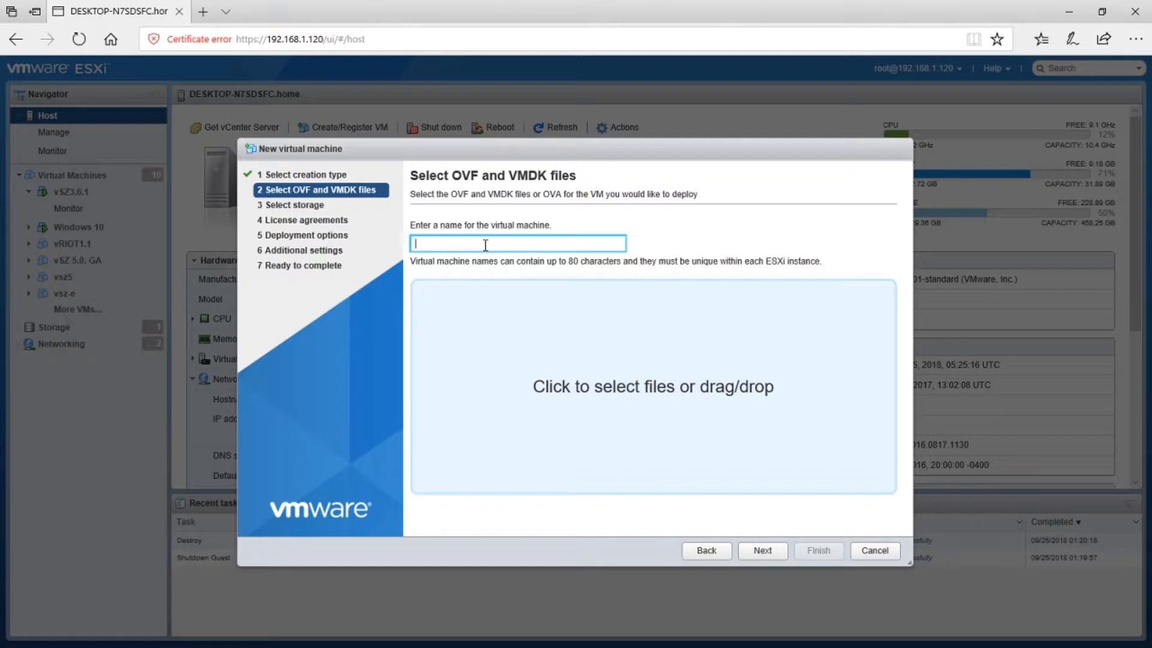
type("RTuckus")
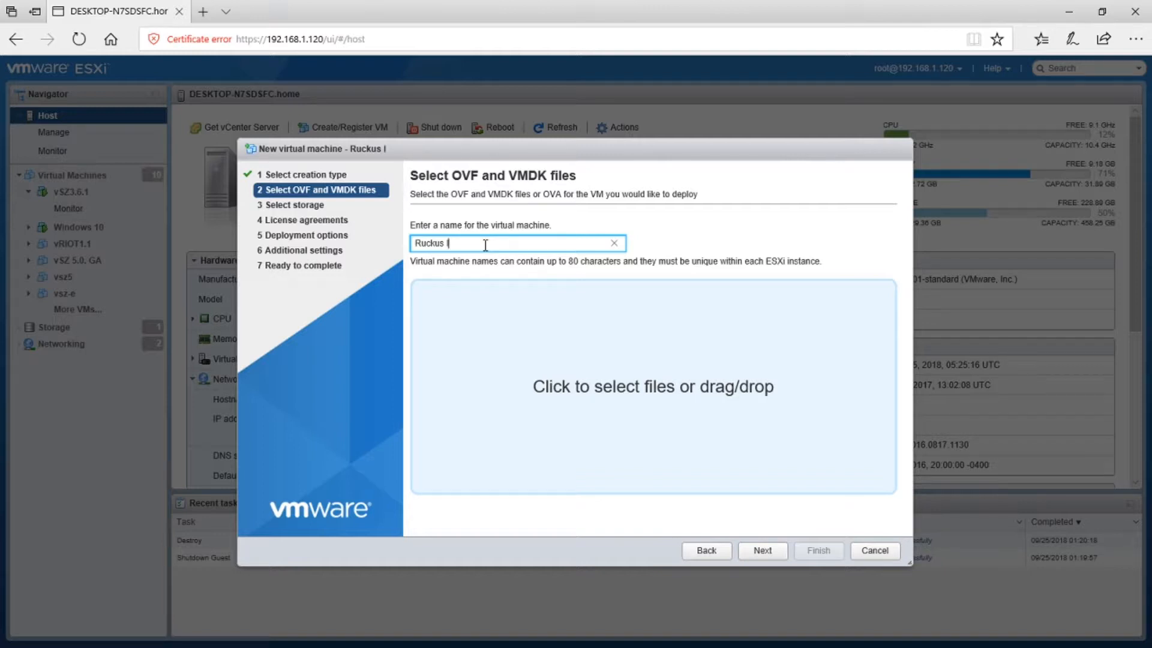
type("IOT Server")
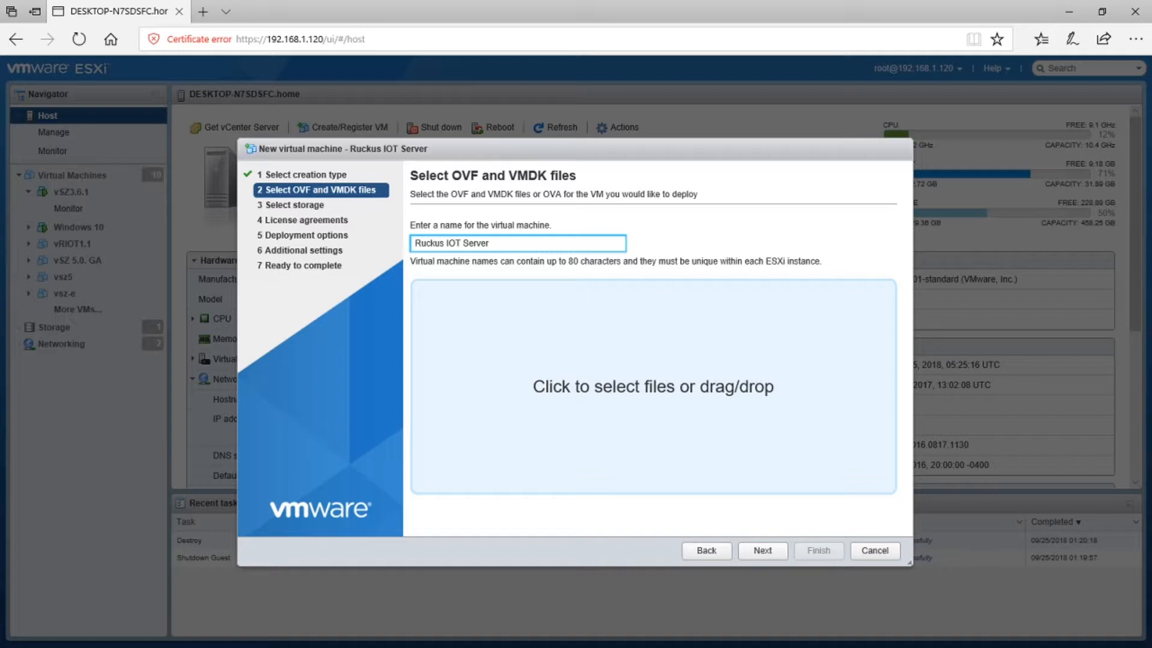
left_click(652, 386)
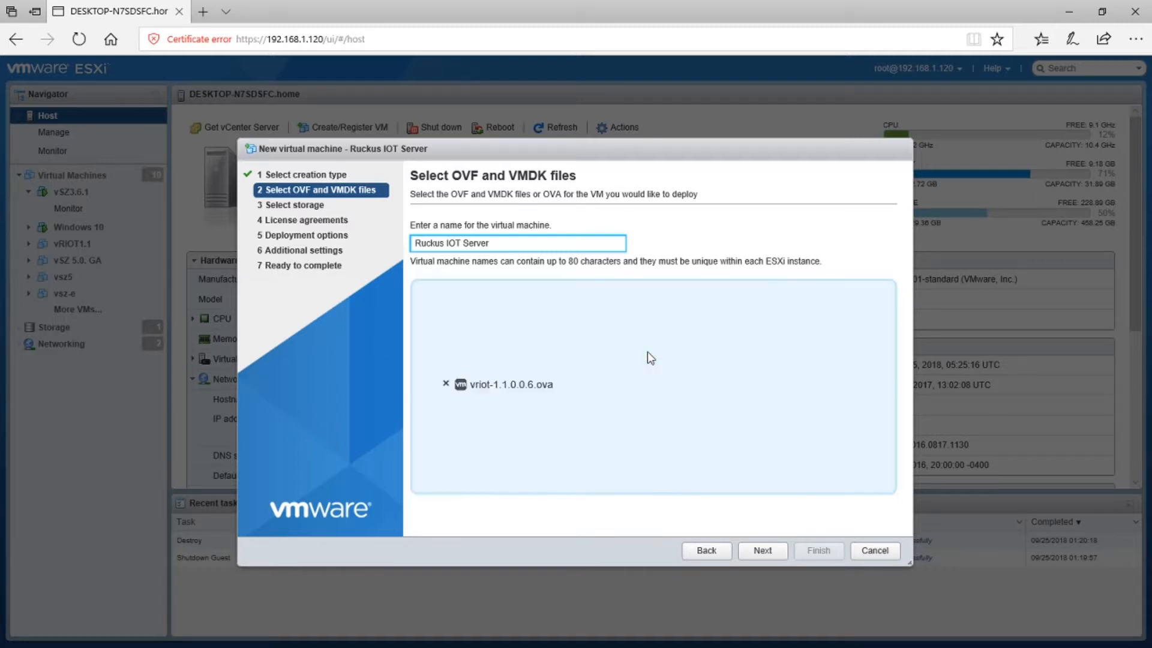
mouse_move(500, 411)
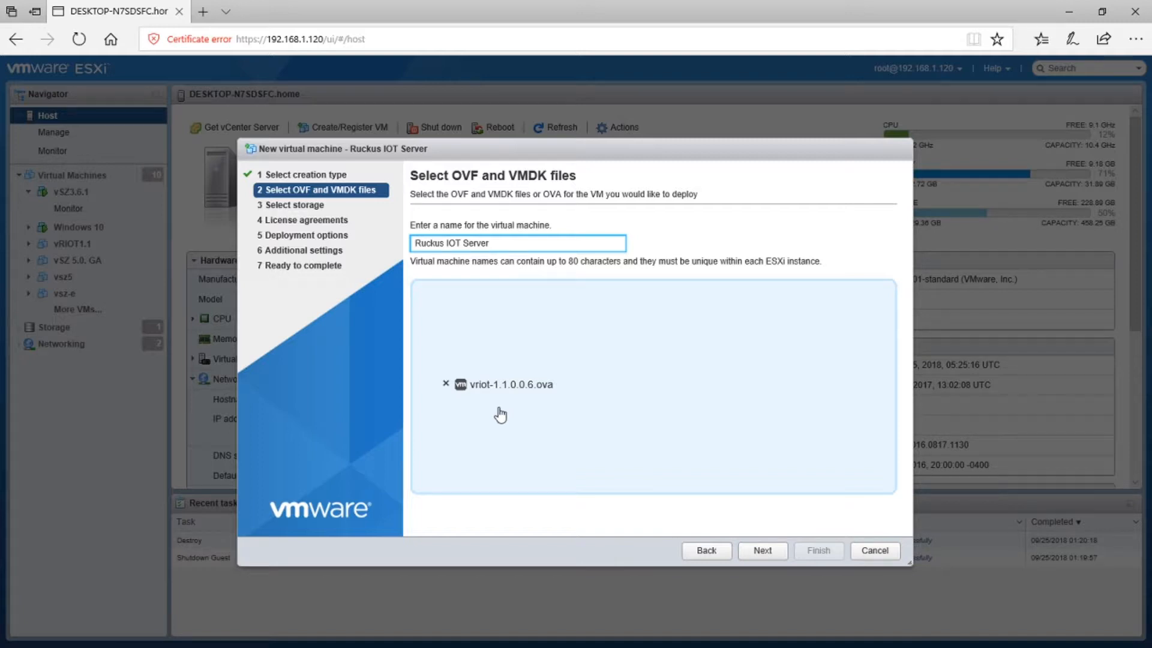
left_click(761, 550)
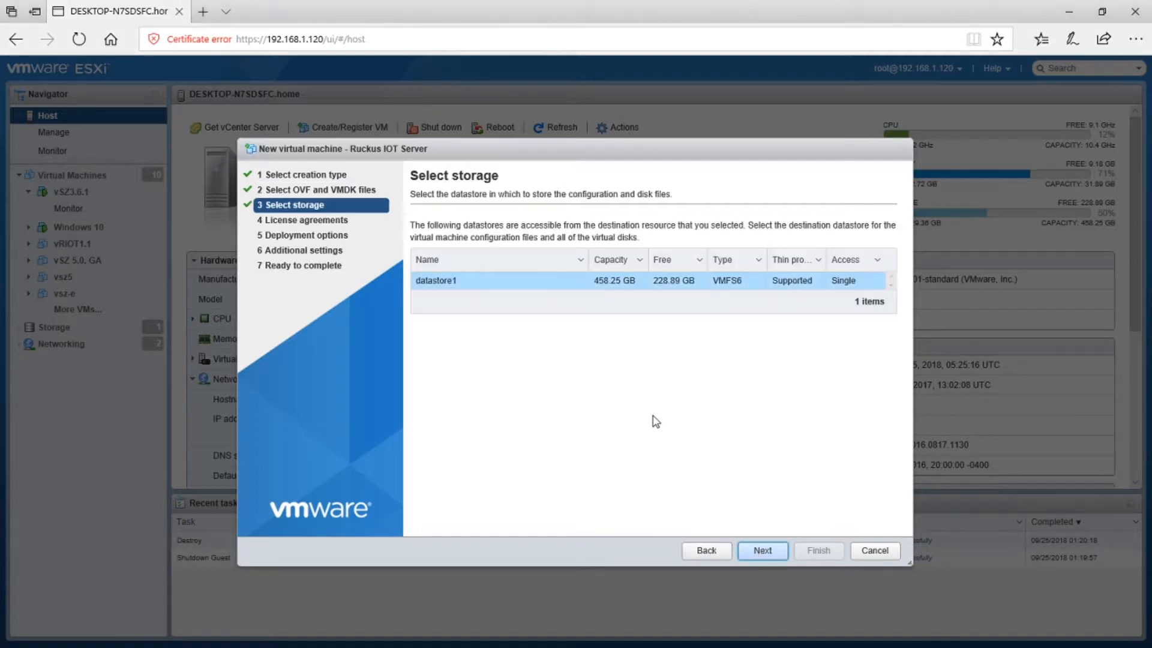
Place Ruckus IOT Server on datastore1 with thin provisioning and finish the deployment.
left_click(762, 550)
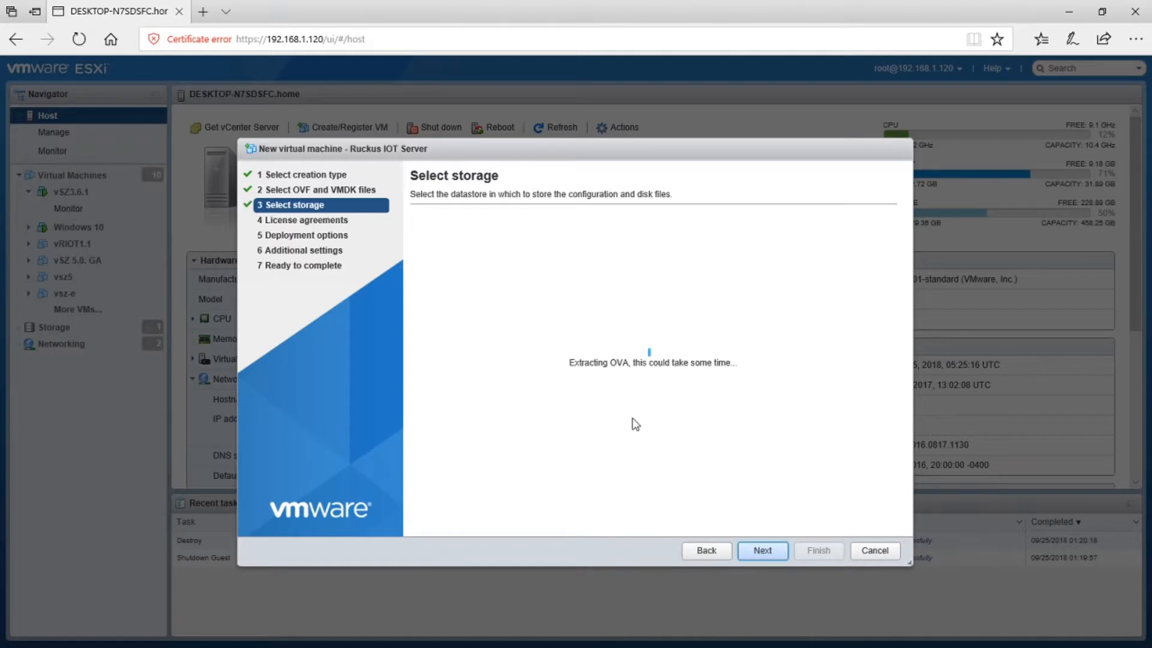
left_click(762, 550)
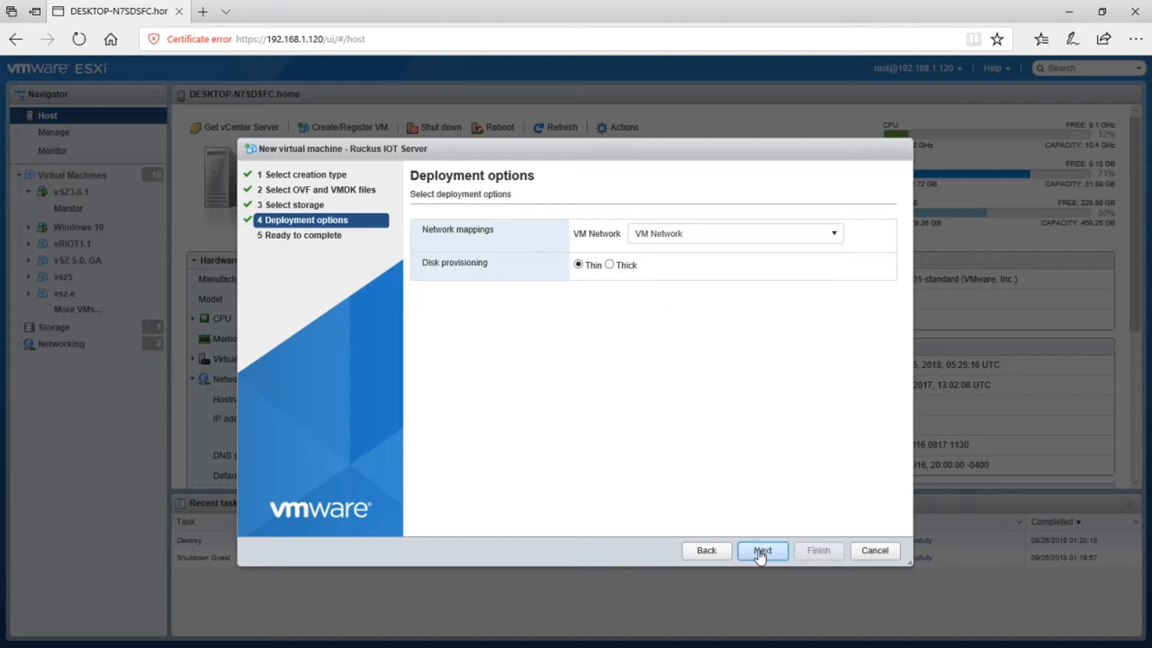
left_click(762, 550)
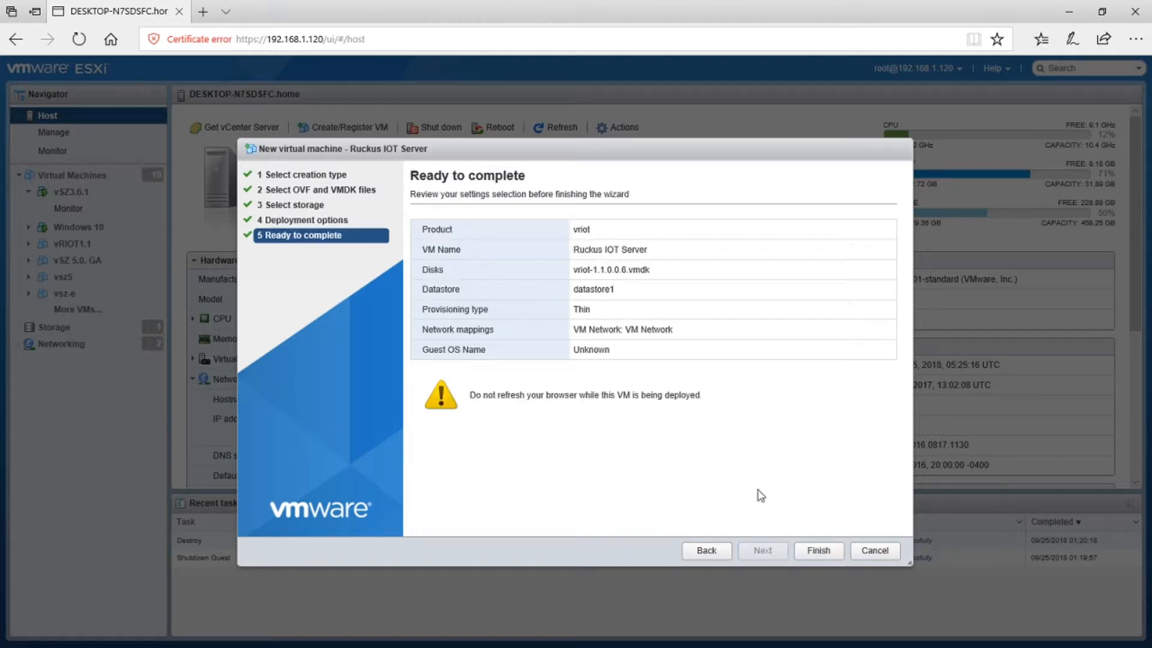
left_click(818, 550)
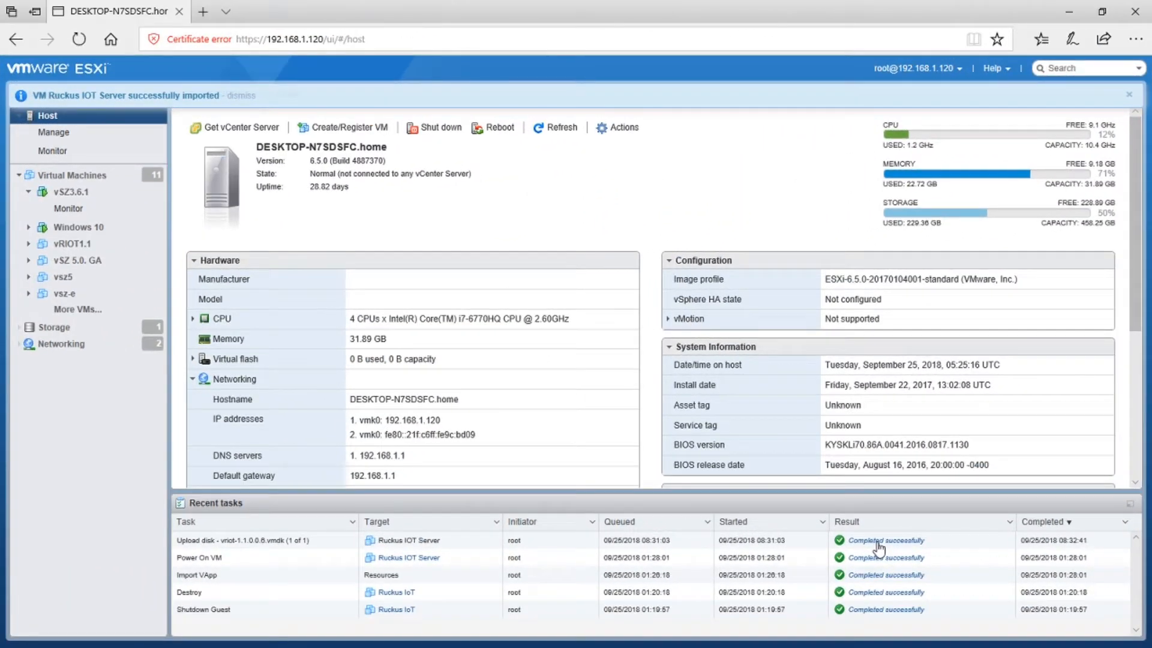
mouse_move(884, 540)
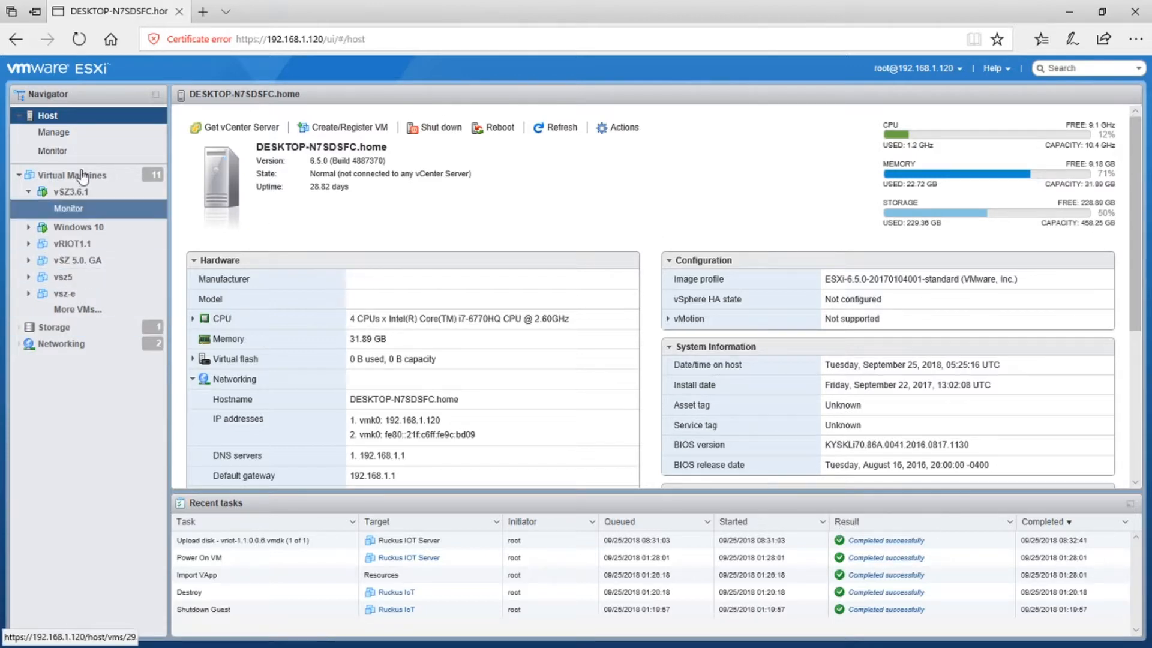
Open the Ruckus IOT Server console from Virtual Machines and log in as admin.
left_click(69, 192)
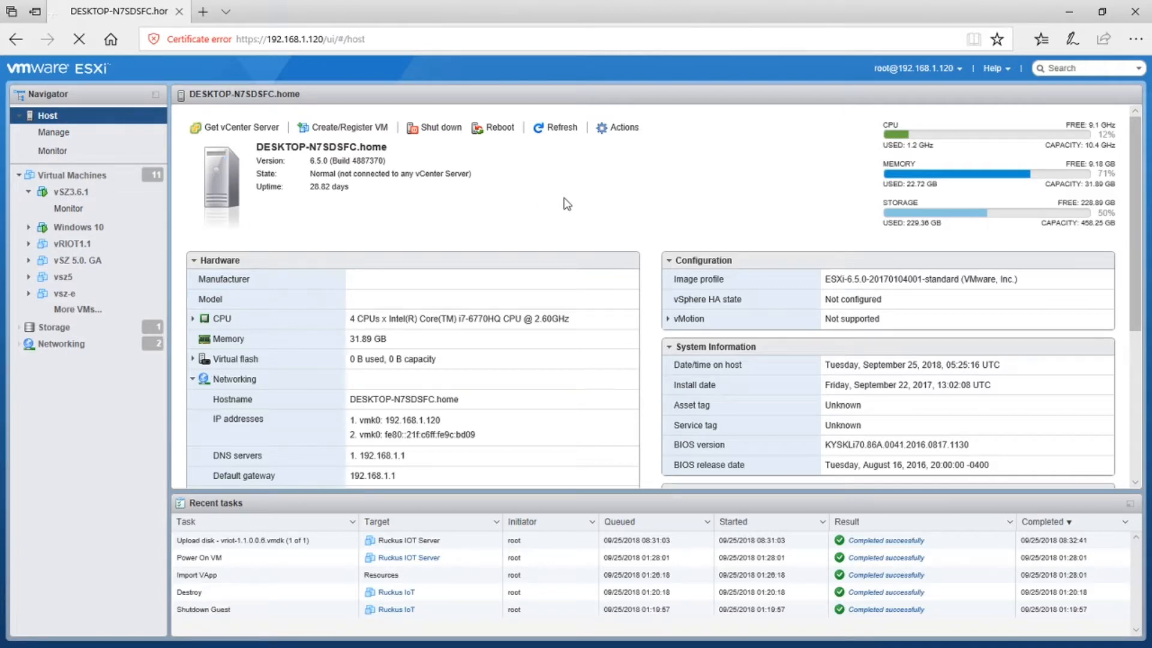
left_click(72, 175)
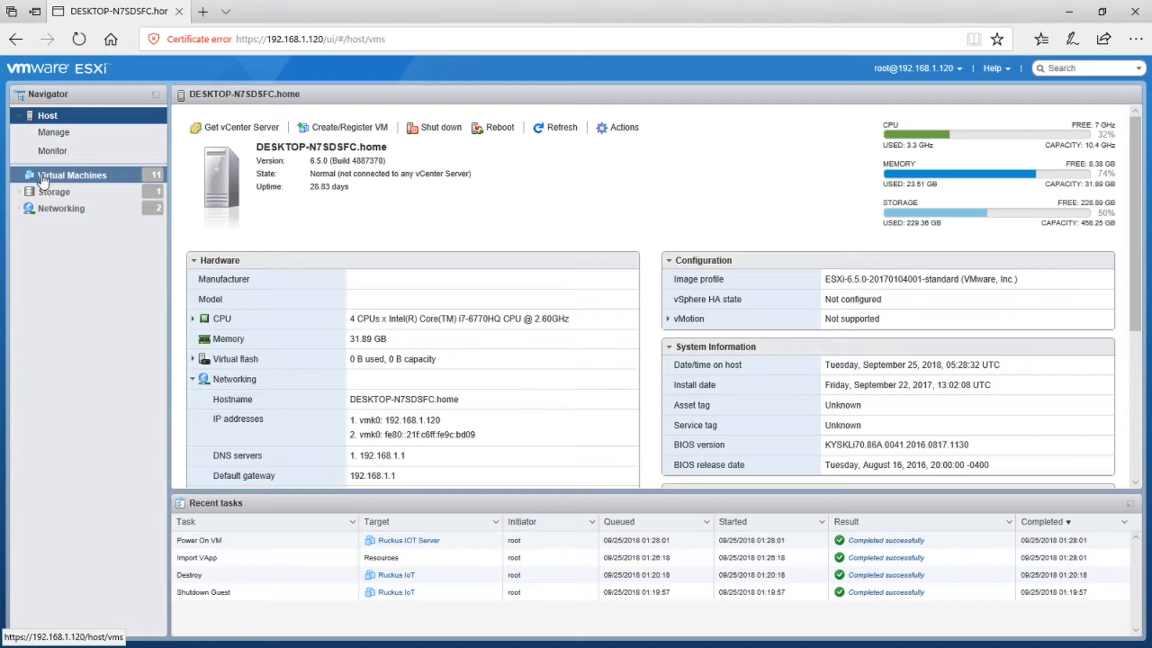
left_click(72, 175)
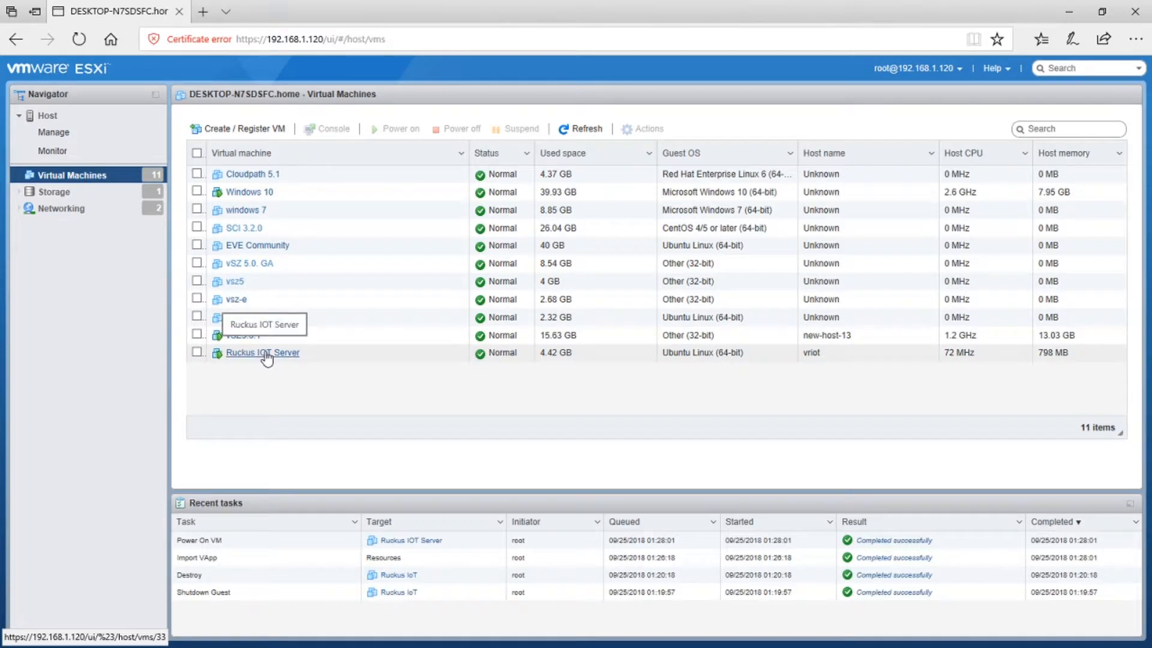
left_click(262, 353)
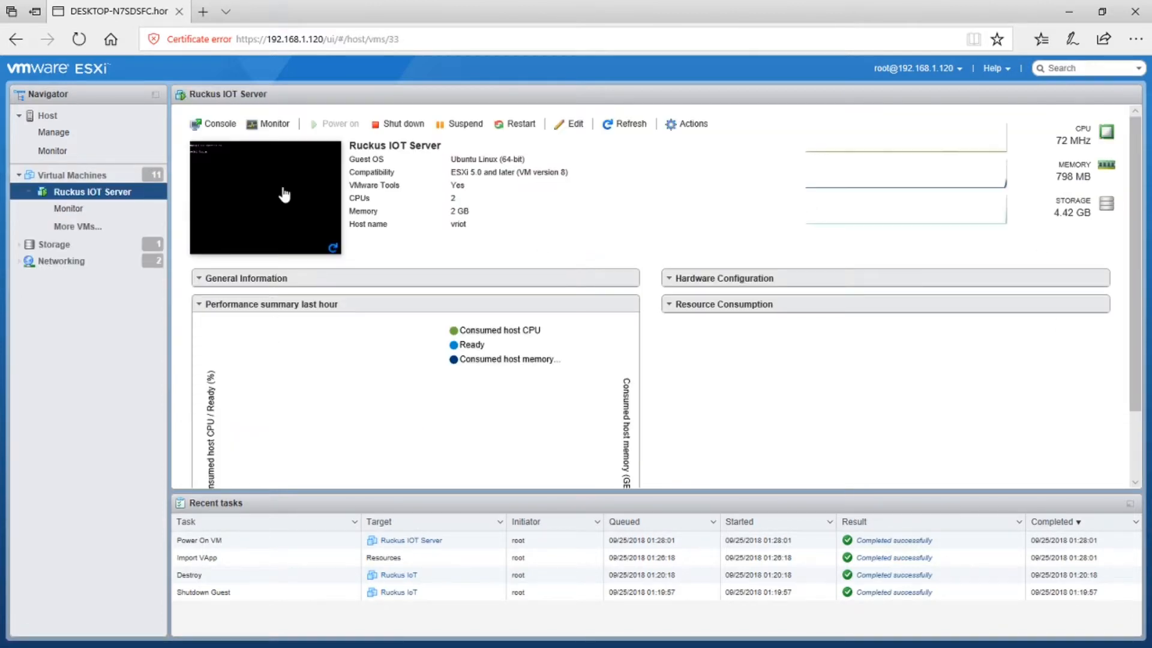
left_click(265, 197)
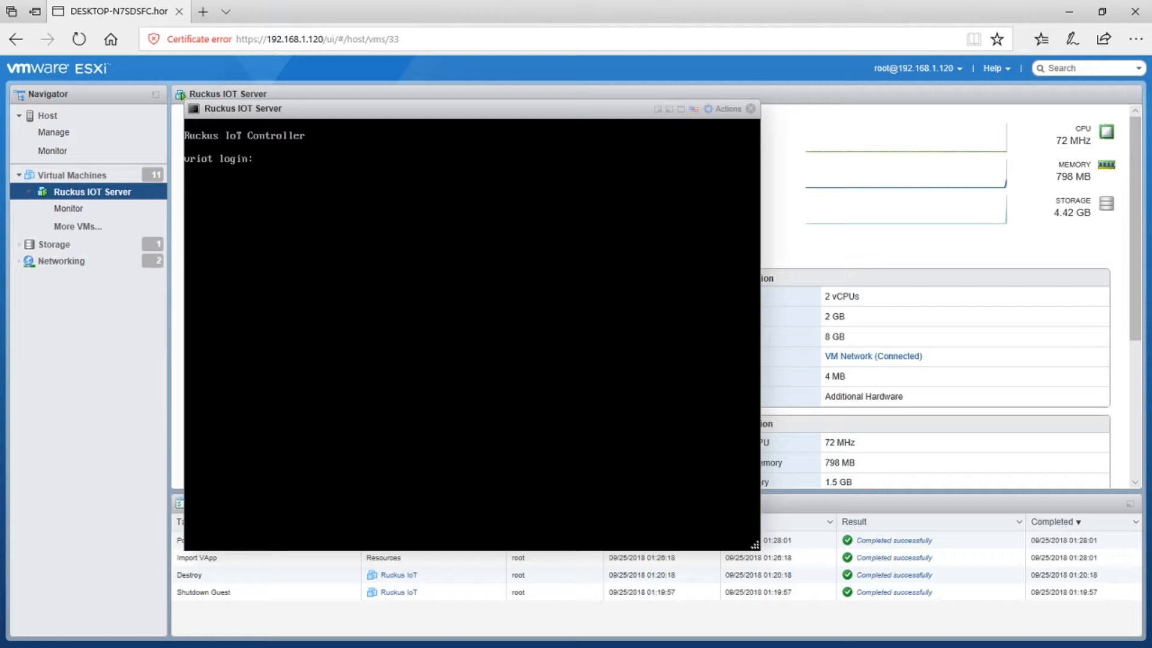
type("admin")
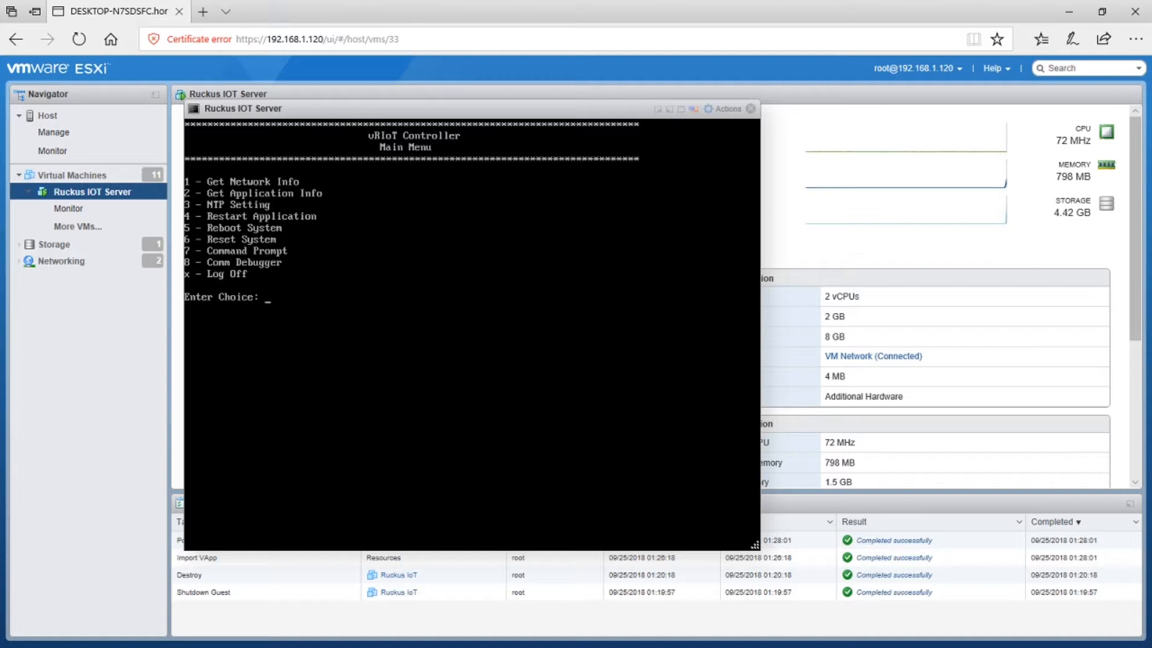
Choose option 1, Get Network Info, from the vRIoT Controller menu.
type("1")
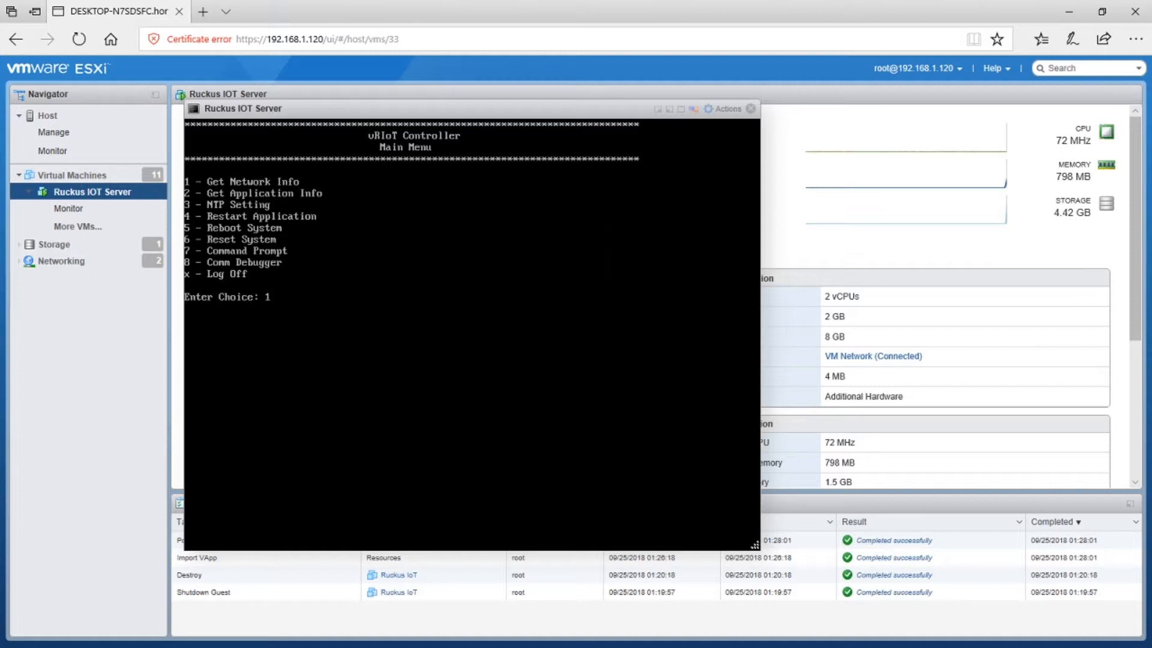
key("enter")
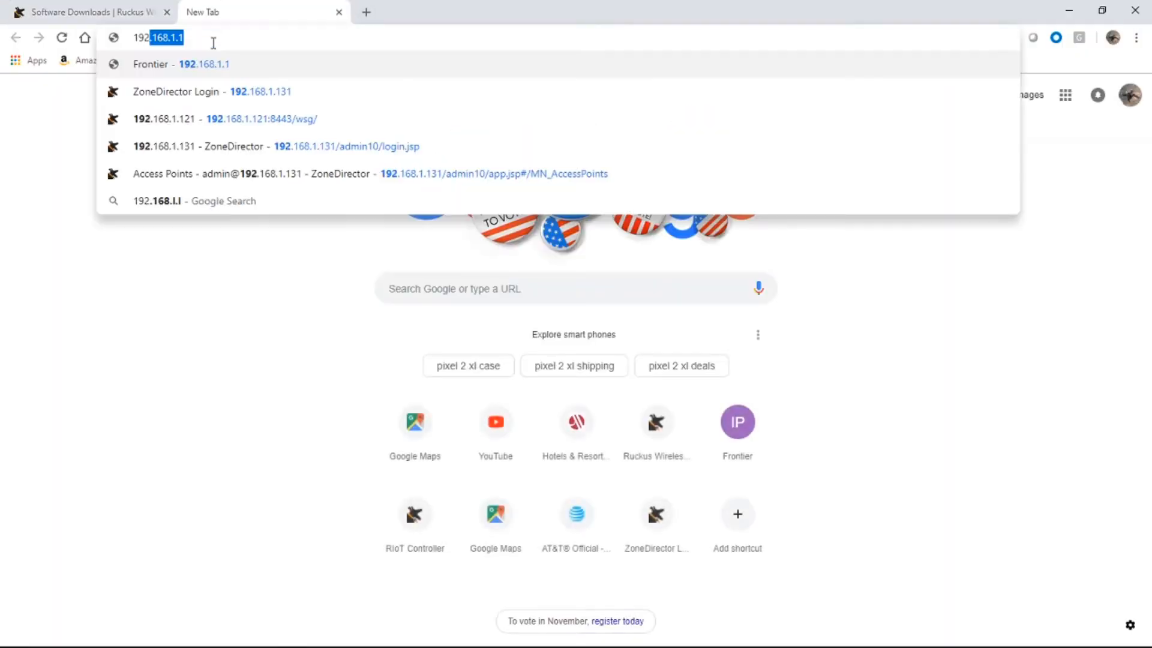
Browse to 192.168.1.32 and proceed past the untrusted certificate warning.
type("19")
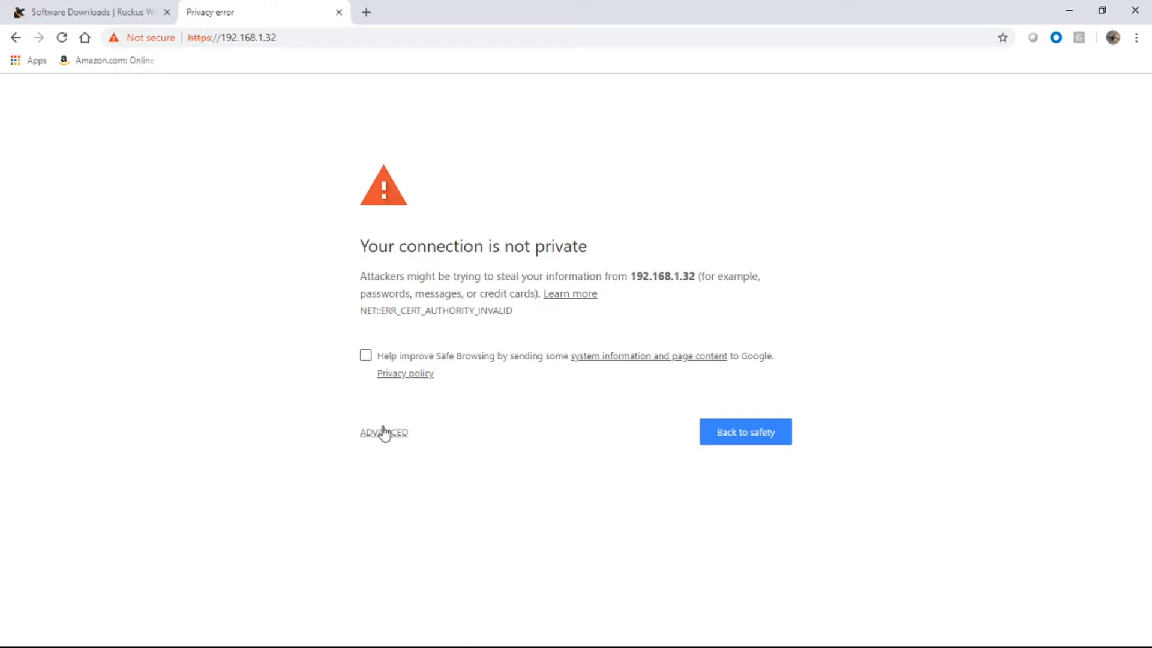
left_click(383, 432)
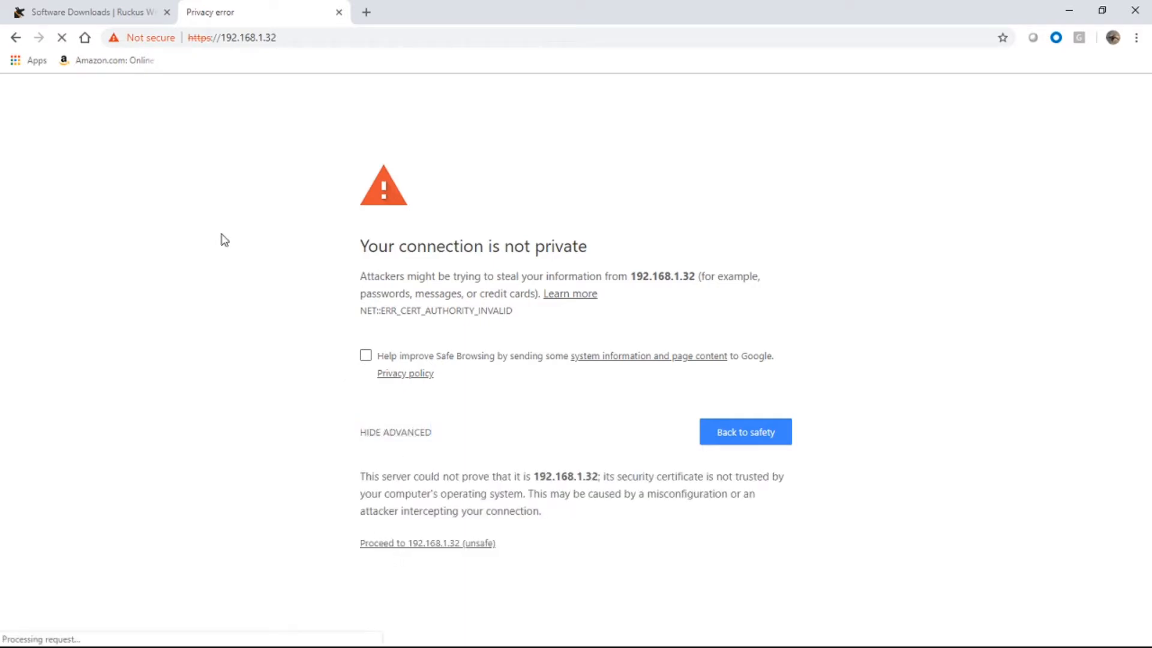
left_click(426, 543)
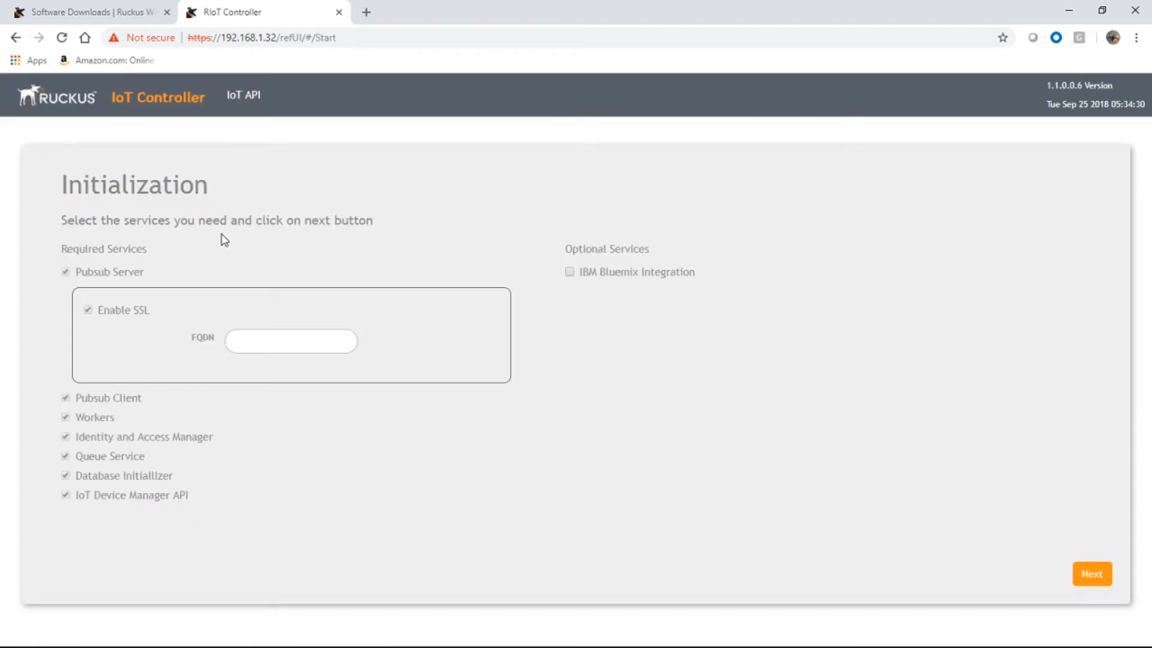
mouse_move(272, 267)
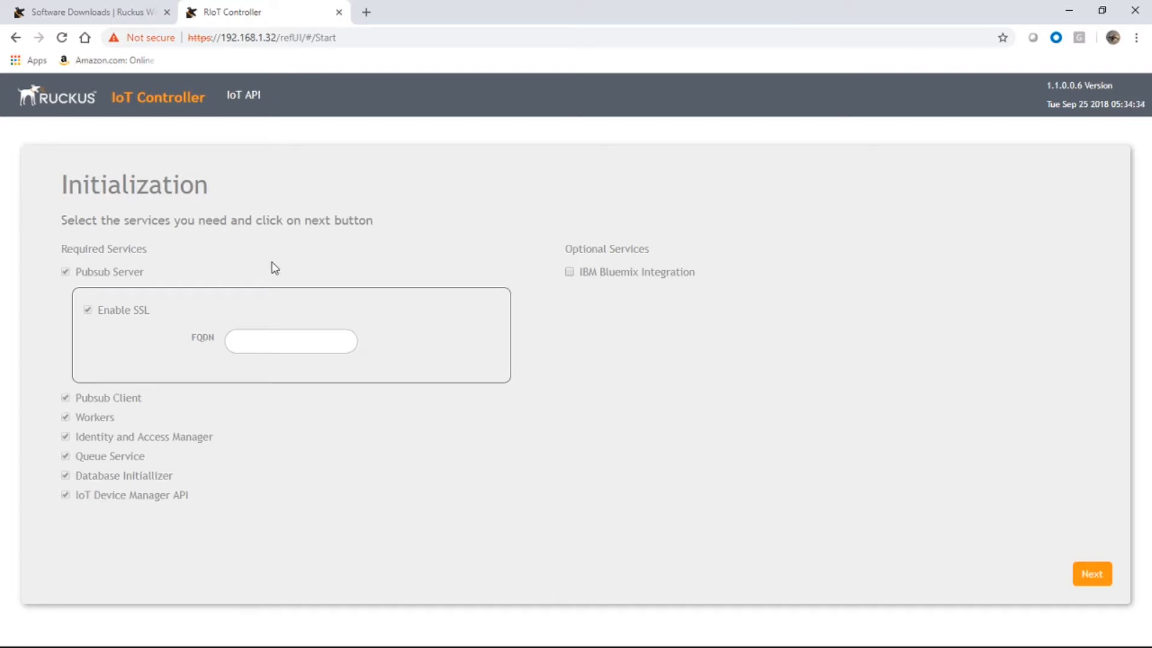
mouse_move(128, 97)
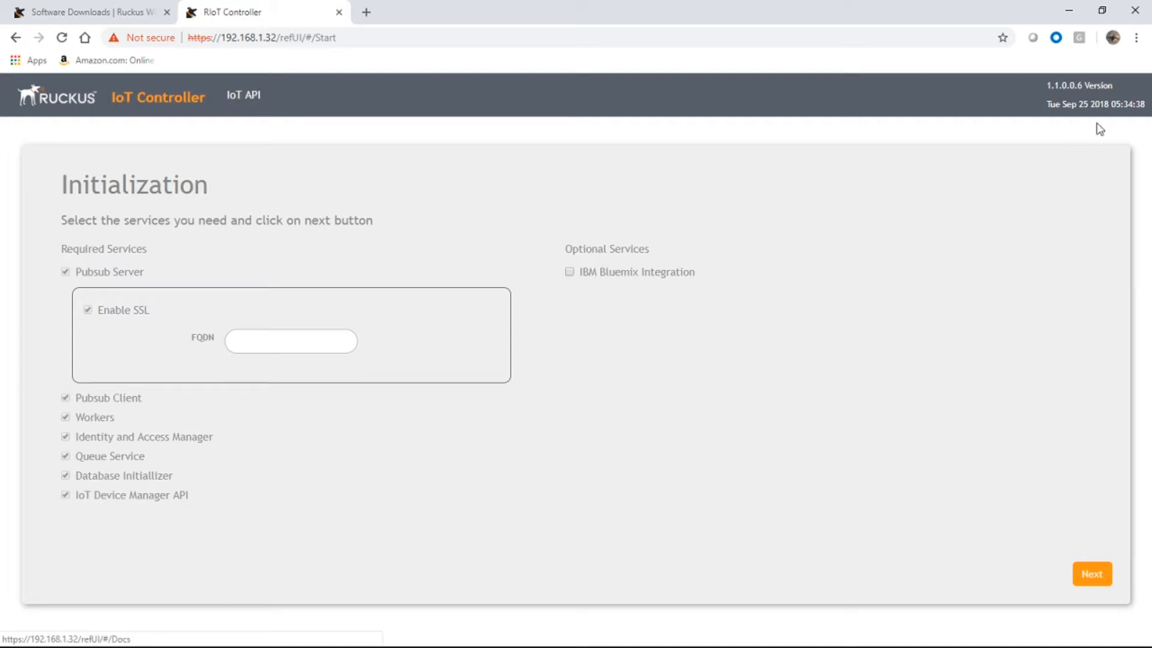
mouse_move(979, 107)
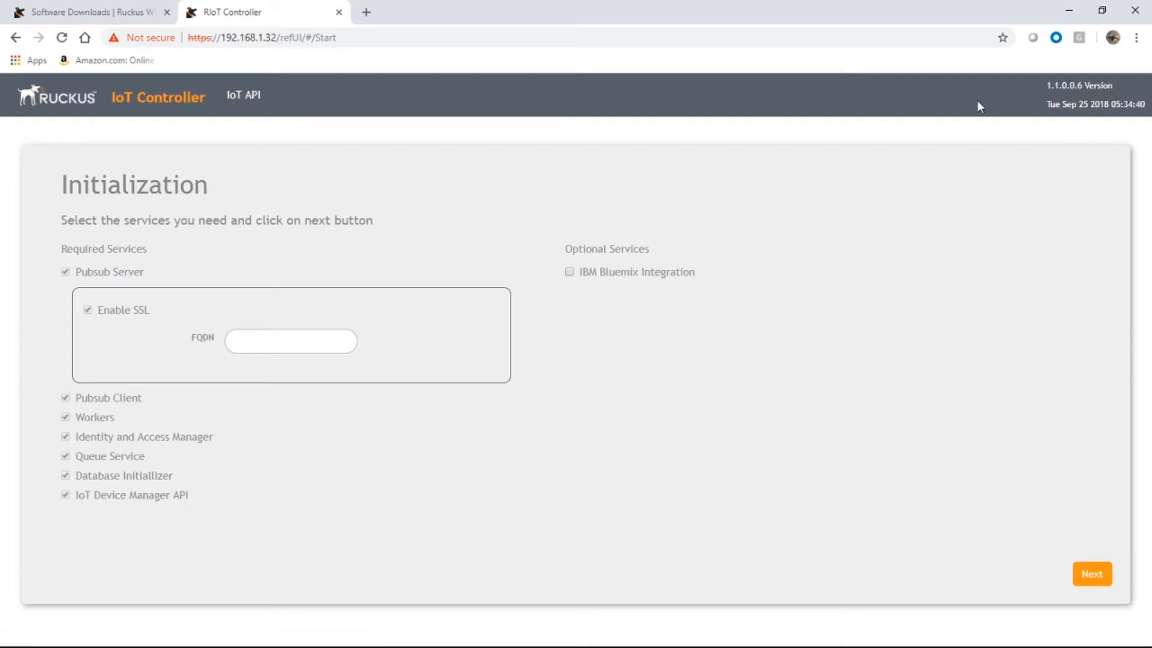
Enter testlab.com as the SSL FQDN and continue to VM and IP configuration.
left_click(290, 340)
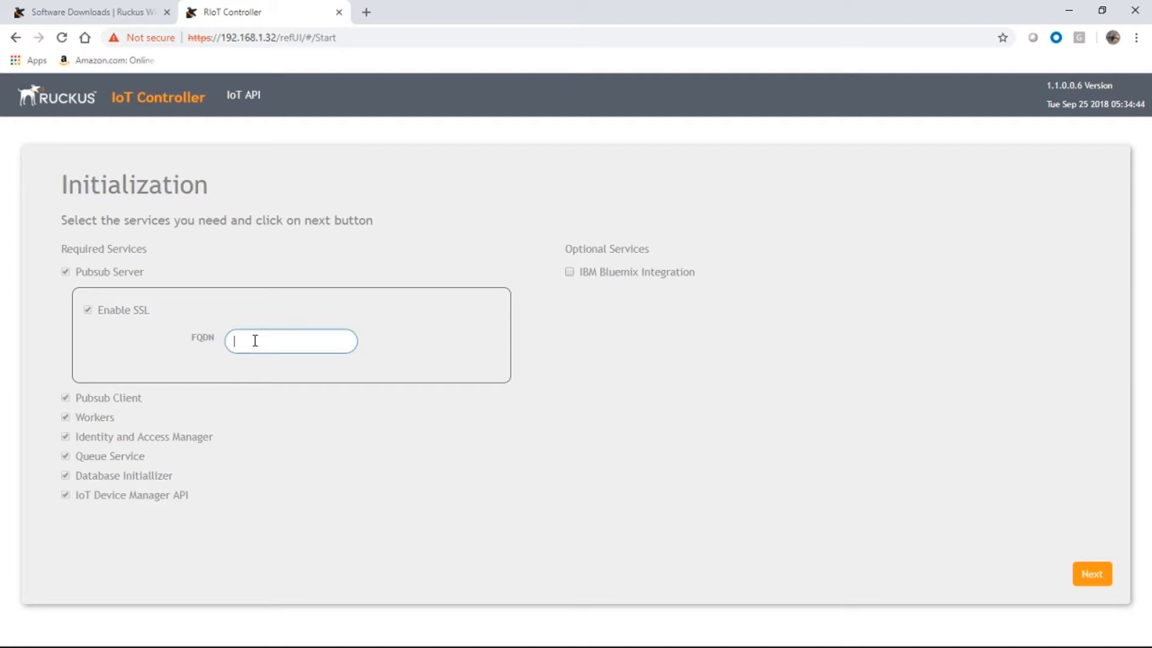
type("testlab.")
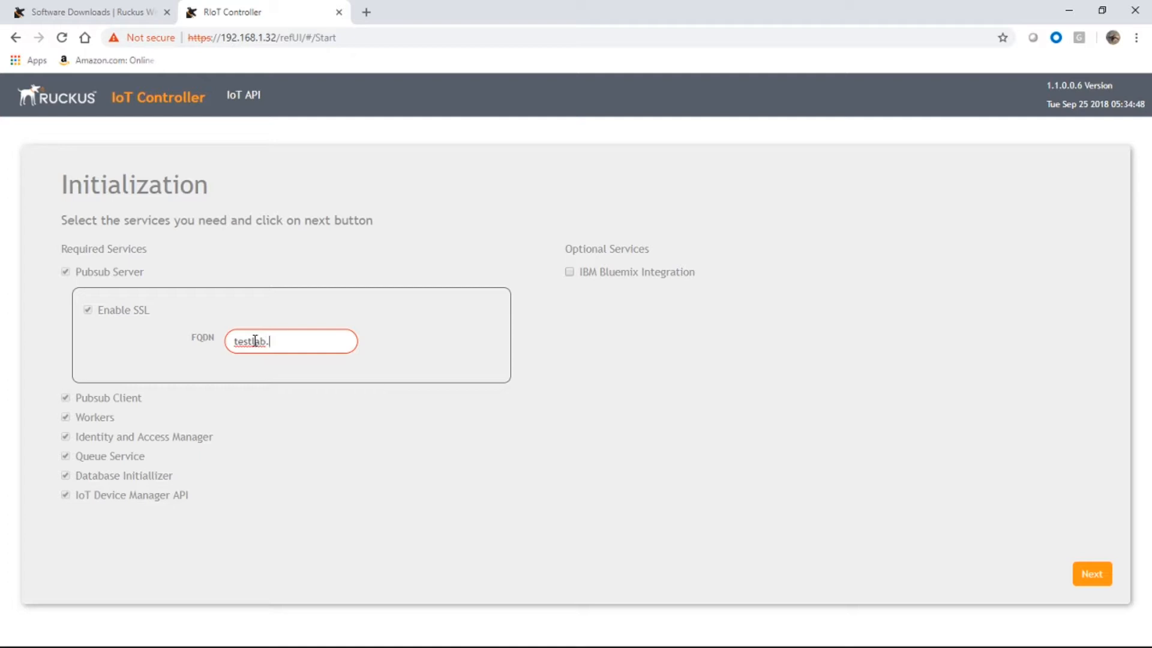
type("com")
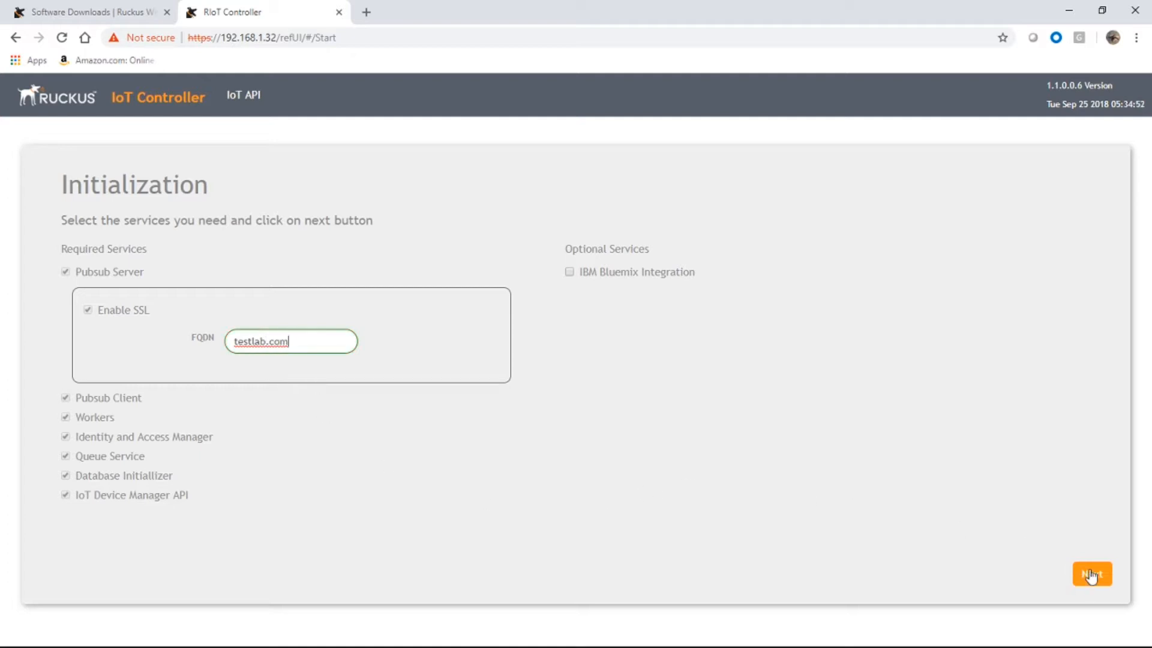
left_click(1091, 573)
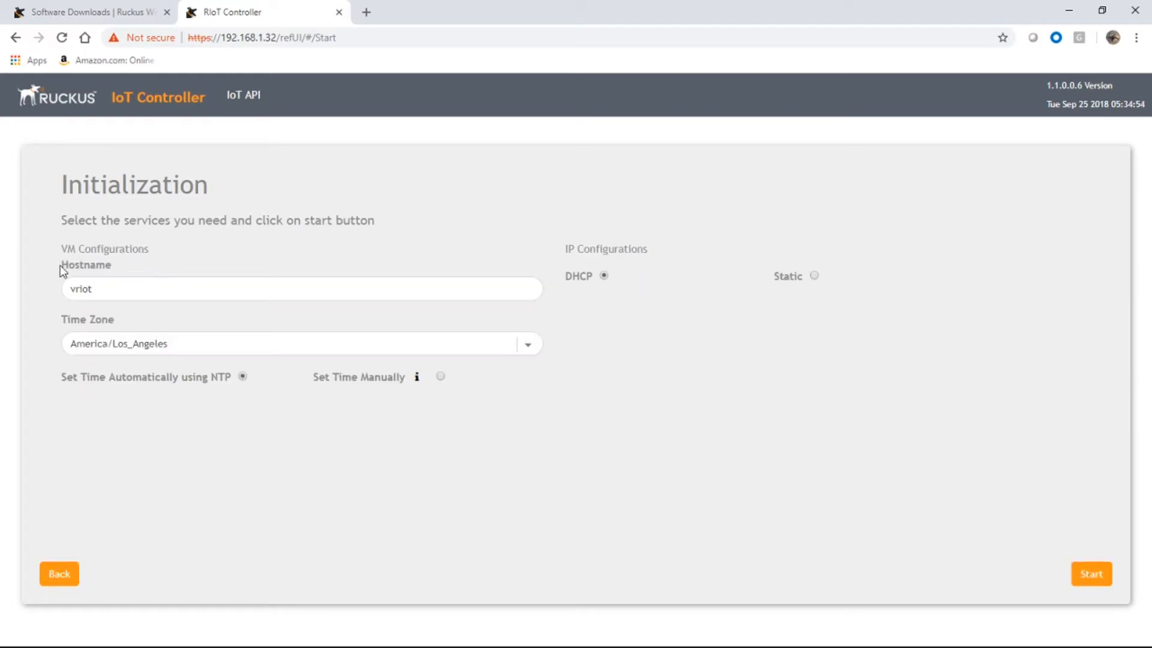
Rename the hostname to vriot-VM and set the time zone to America/New_York.
left_click(220, 288)
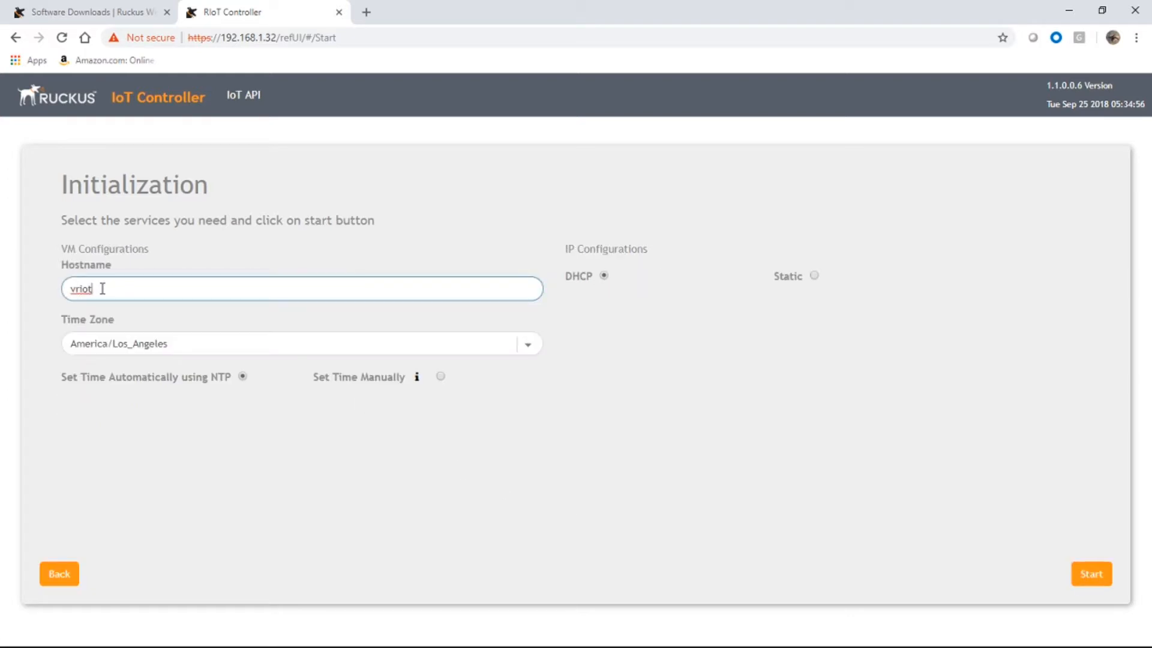
type("-VM")
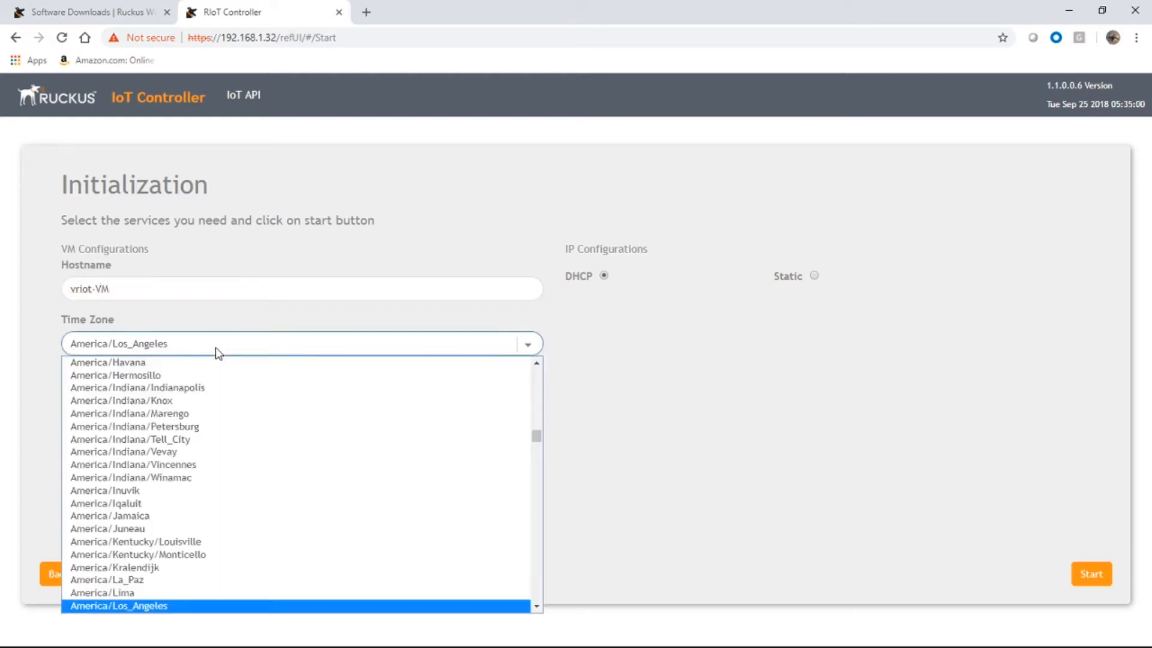
mouse_move(213, 477)
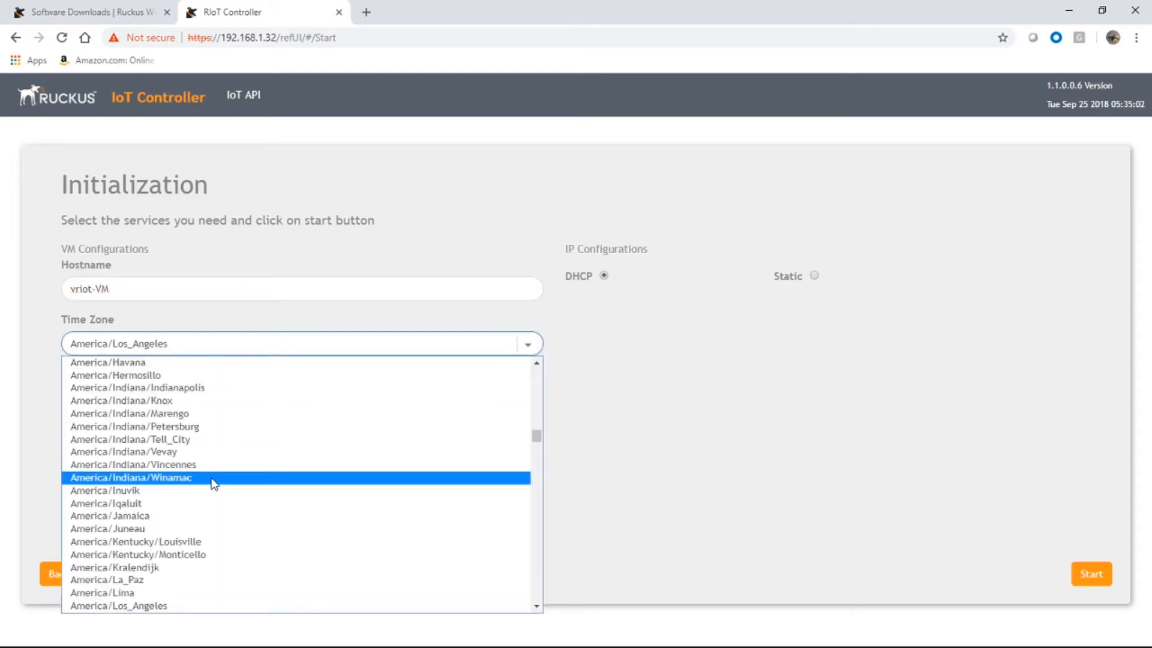
scroll("down", 3)
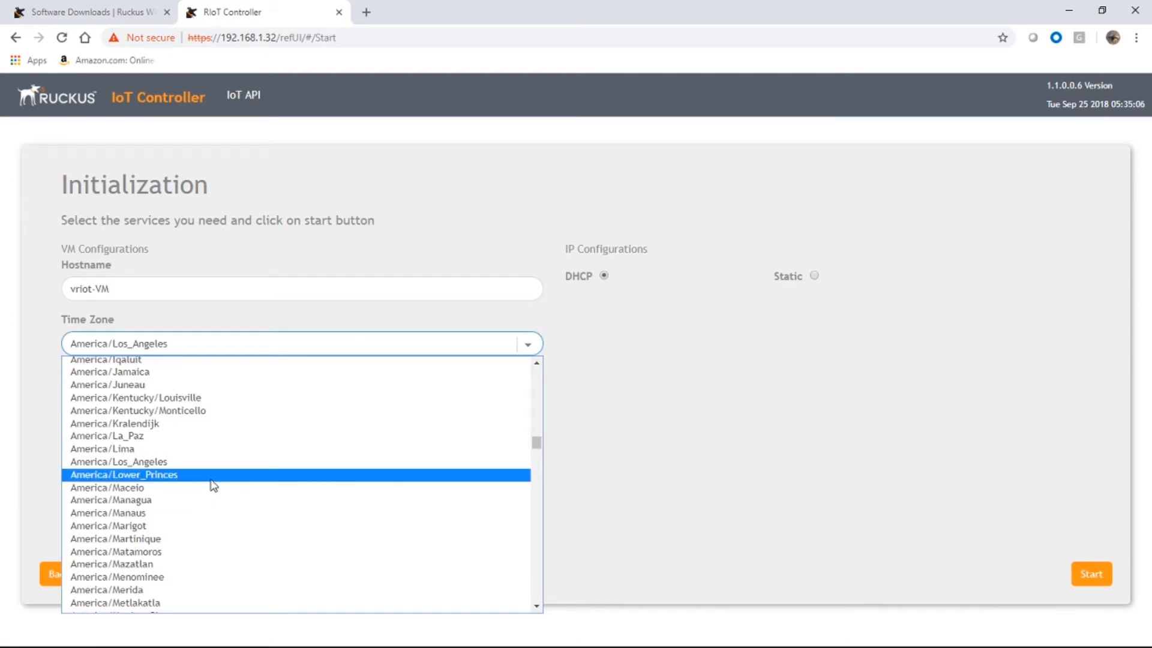
scroll("down", 3)
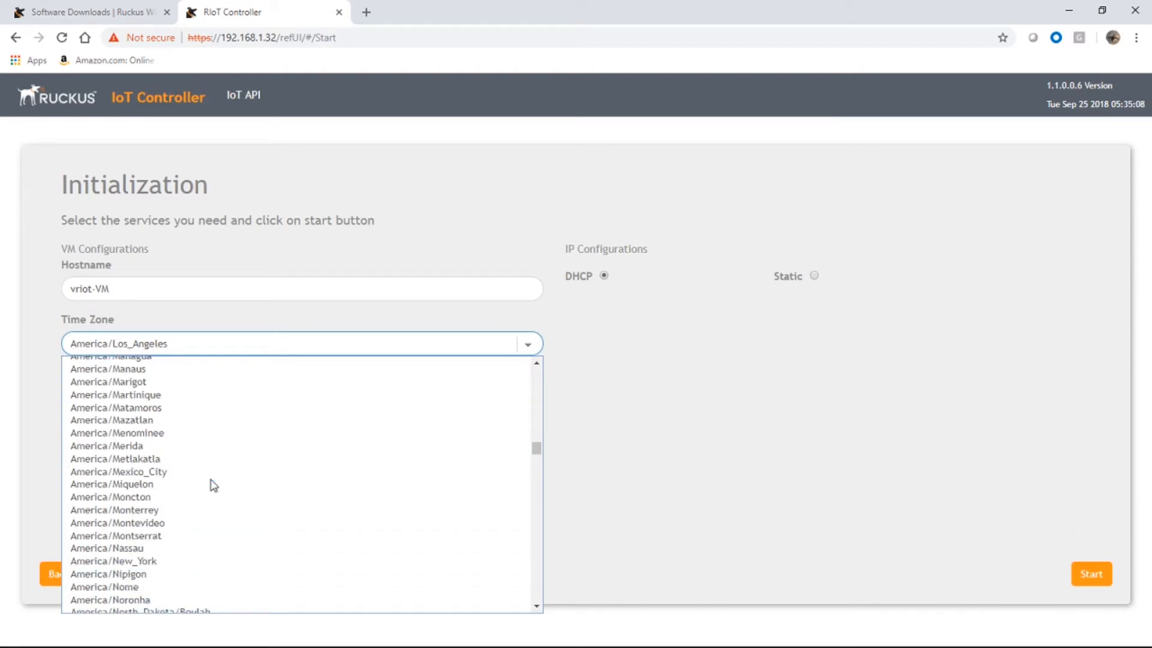
left_click(113, 560)
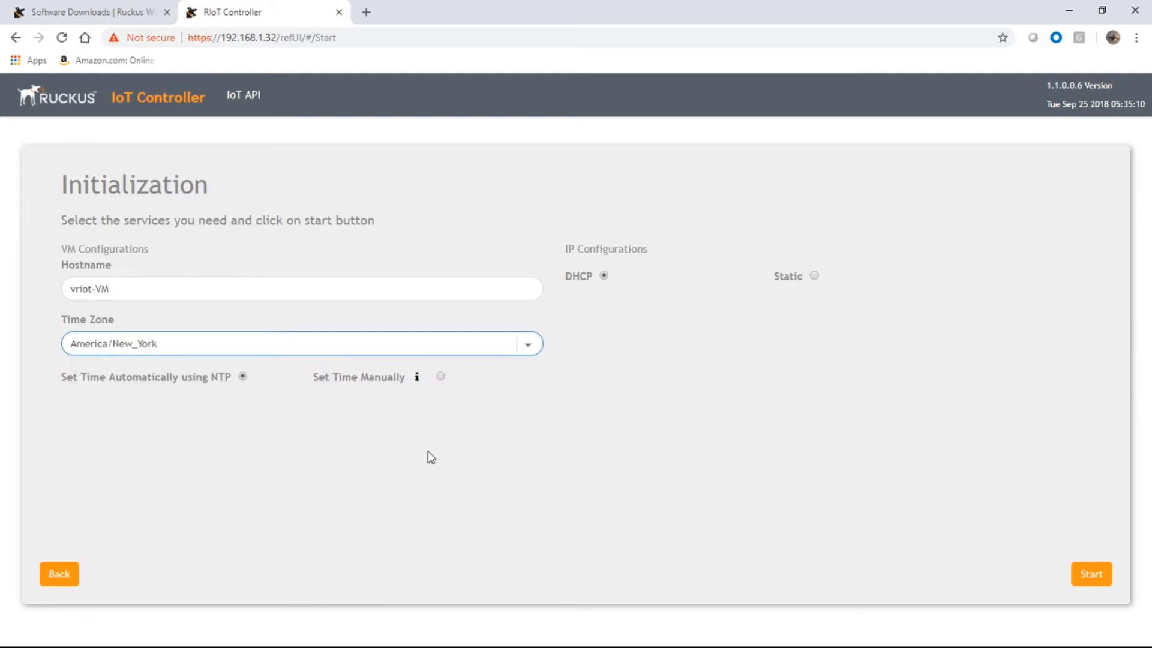
mouse_move(212, 390)
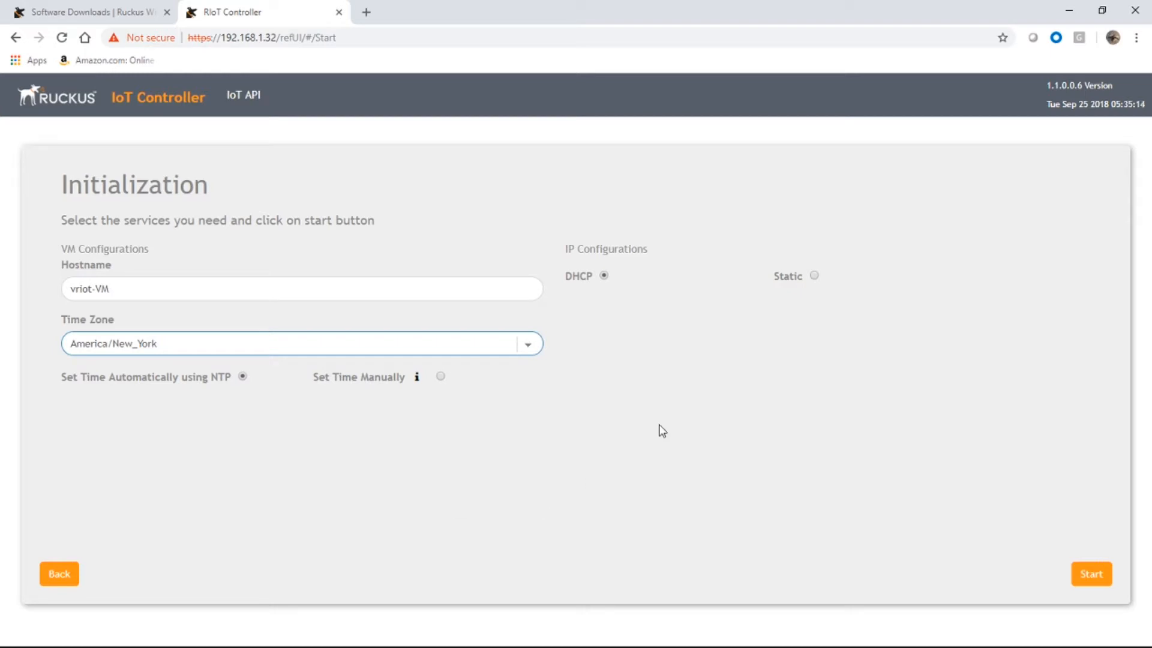
mouse_move(606, 294)
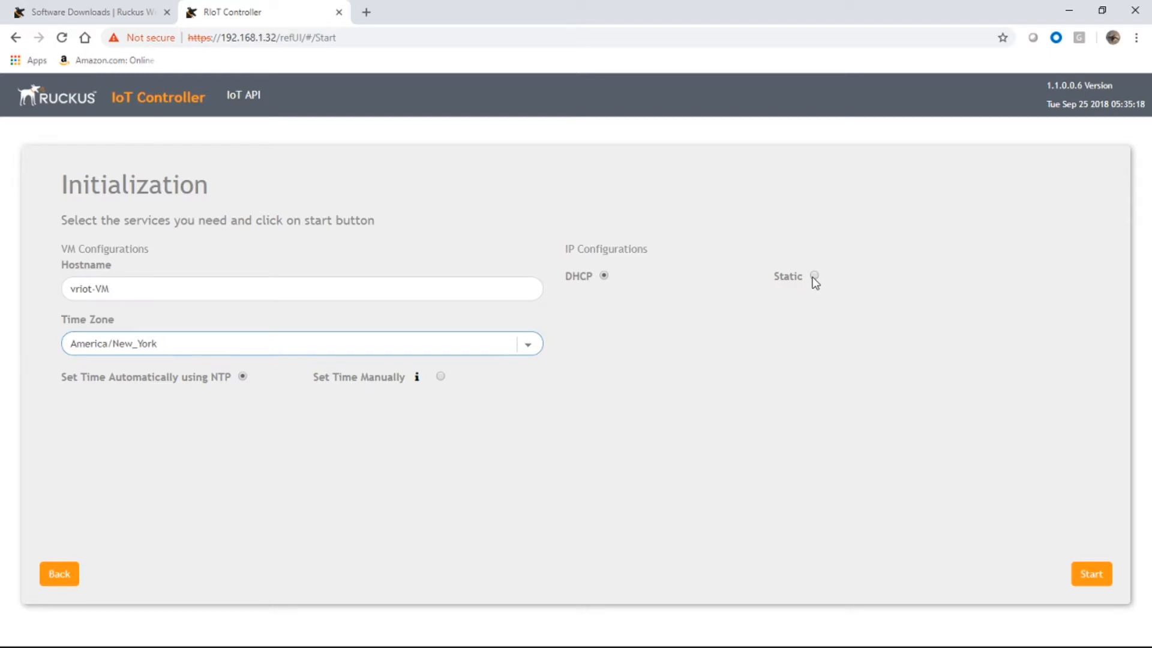
Apply static IP 192.168.1.136, mask 255.255.255.0, gateway/DNS 192.168.1.1, DNS2 8.8.8.8.
left_click(814, 275)
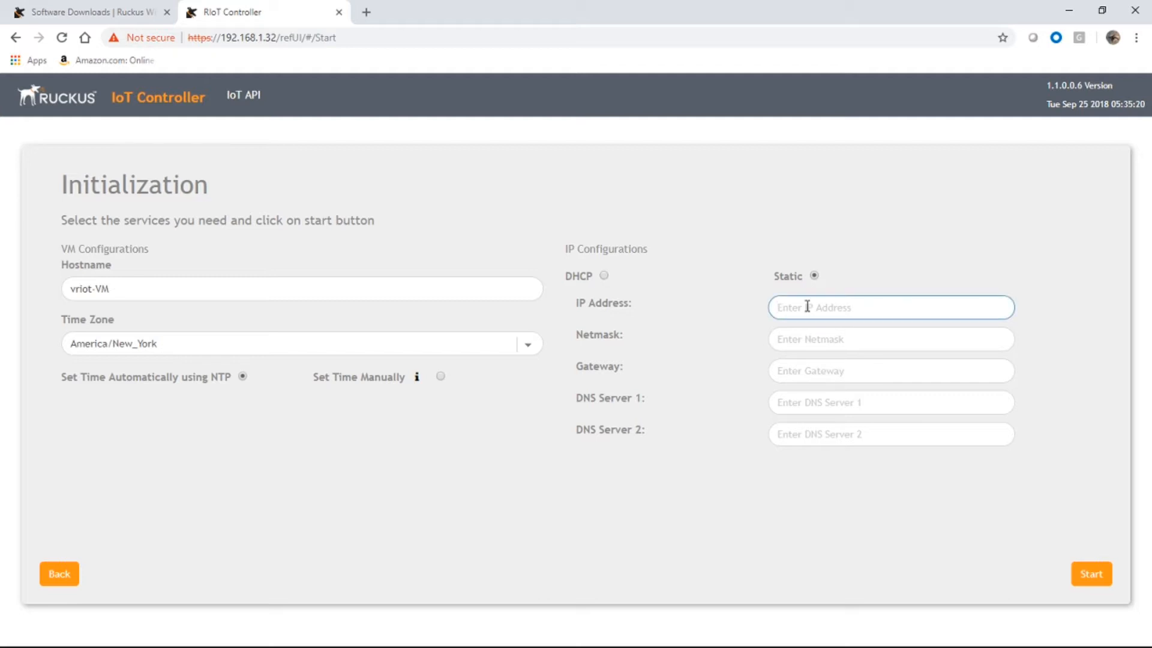
type("192.168.1.")
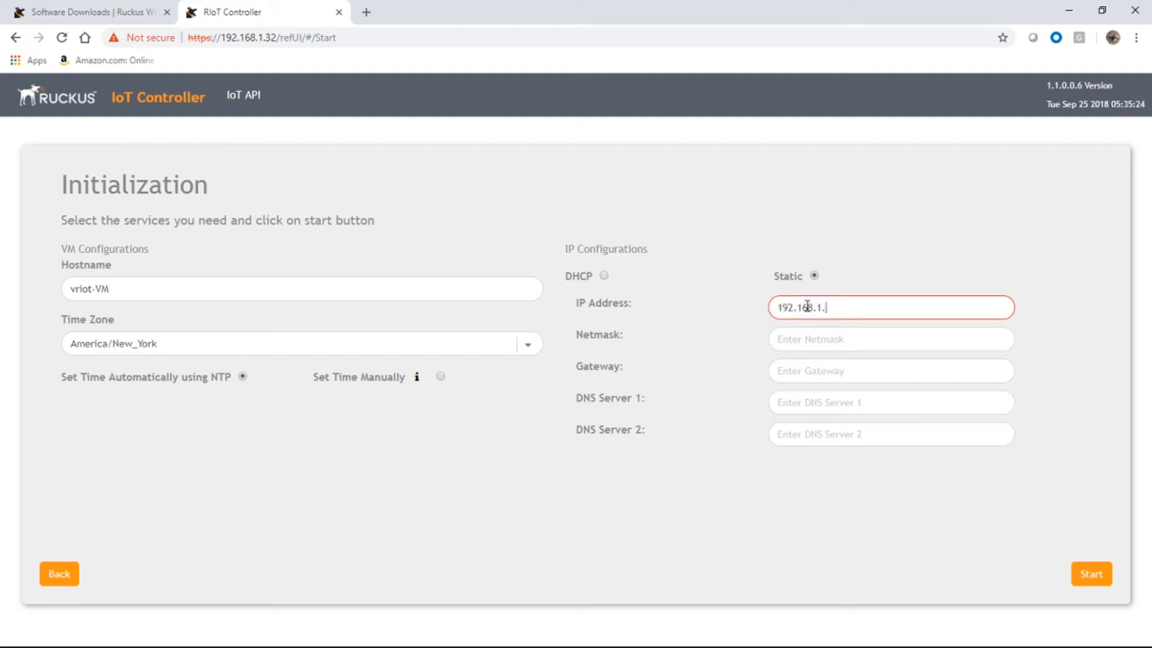
type("136")
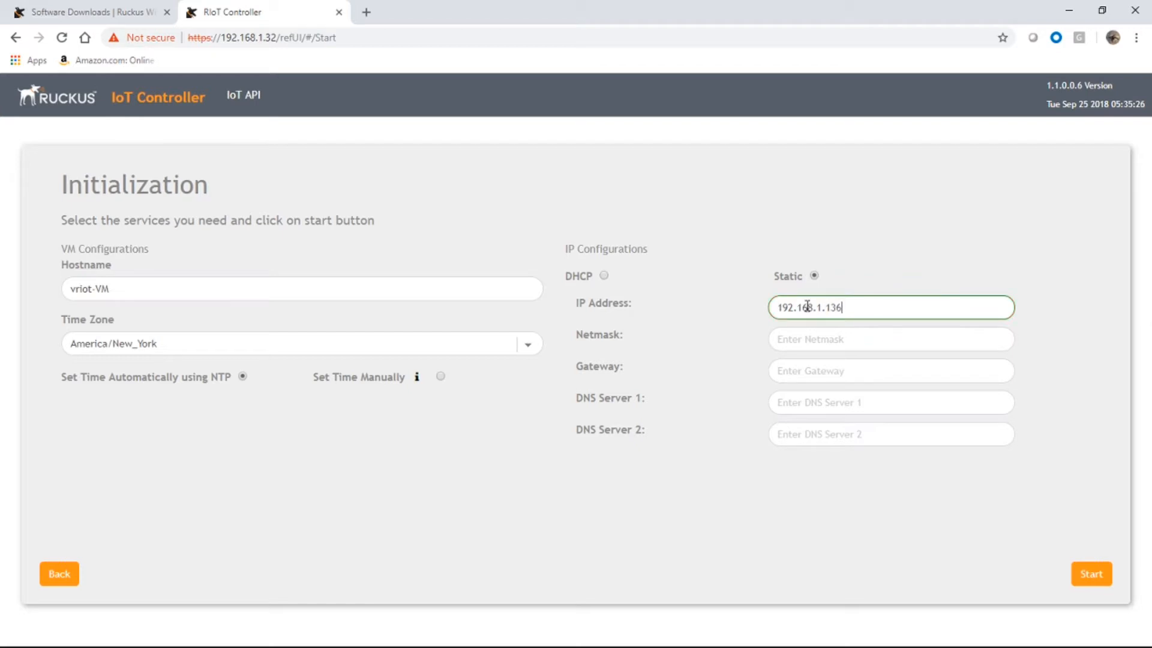
type("255.255.255.0")
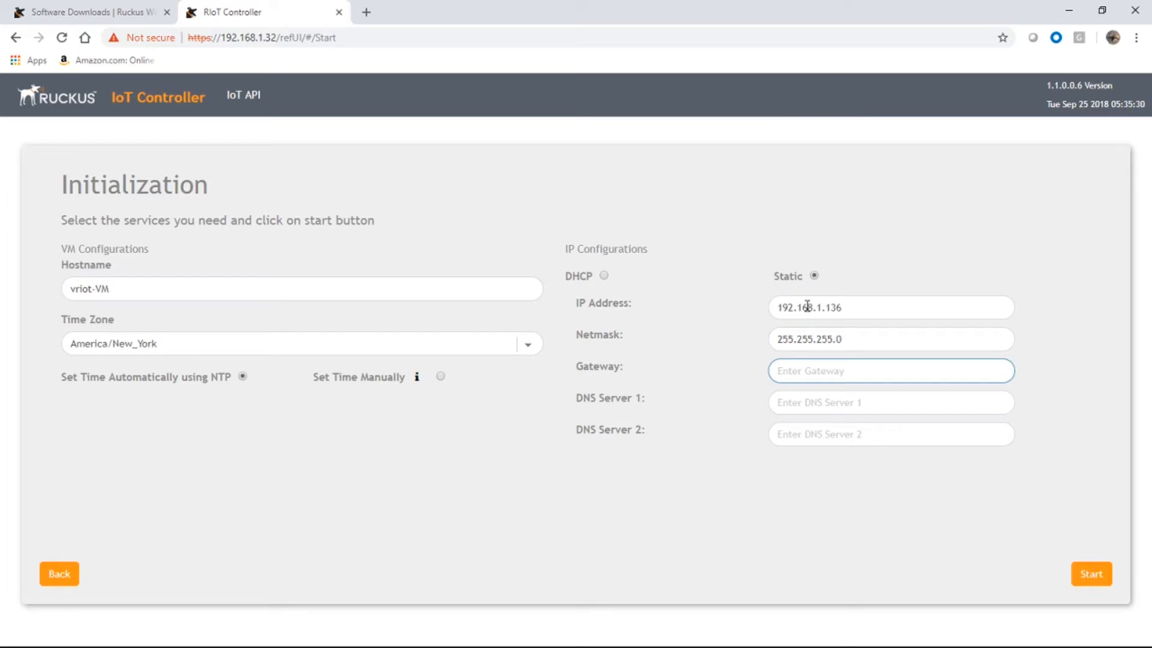
type("192.168.1.")
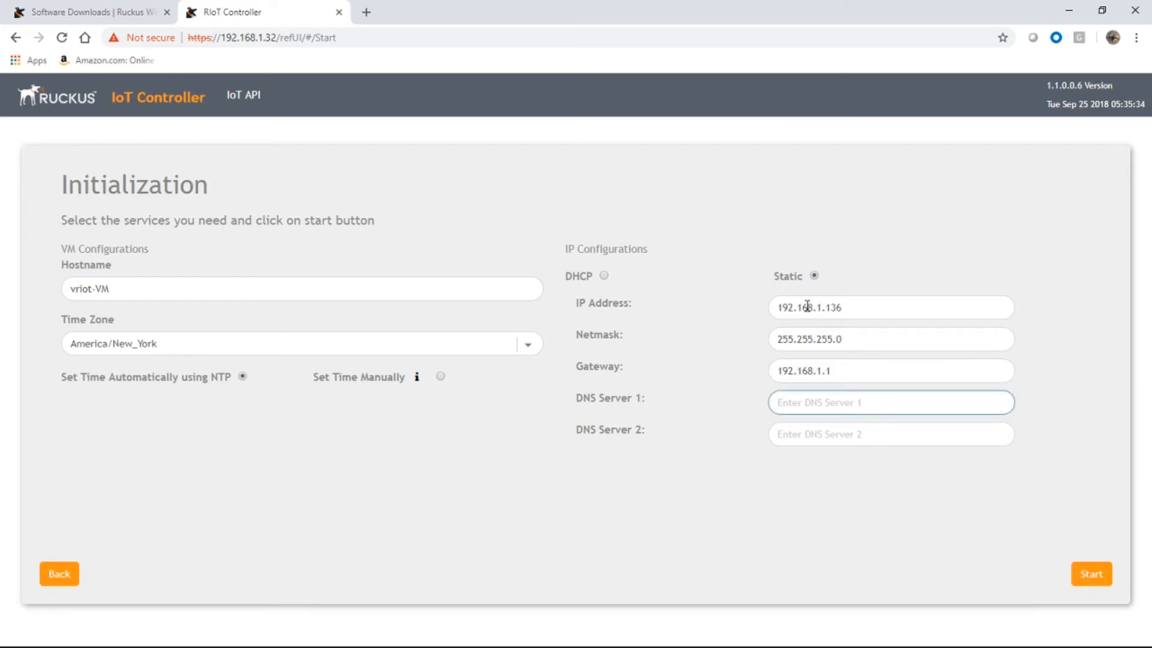
type("192.168.1.1")
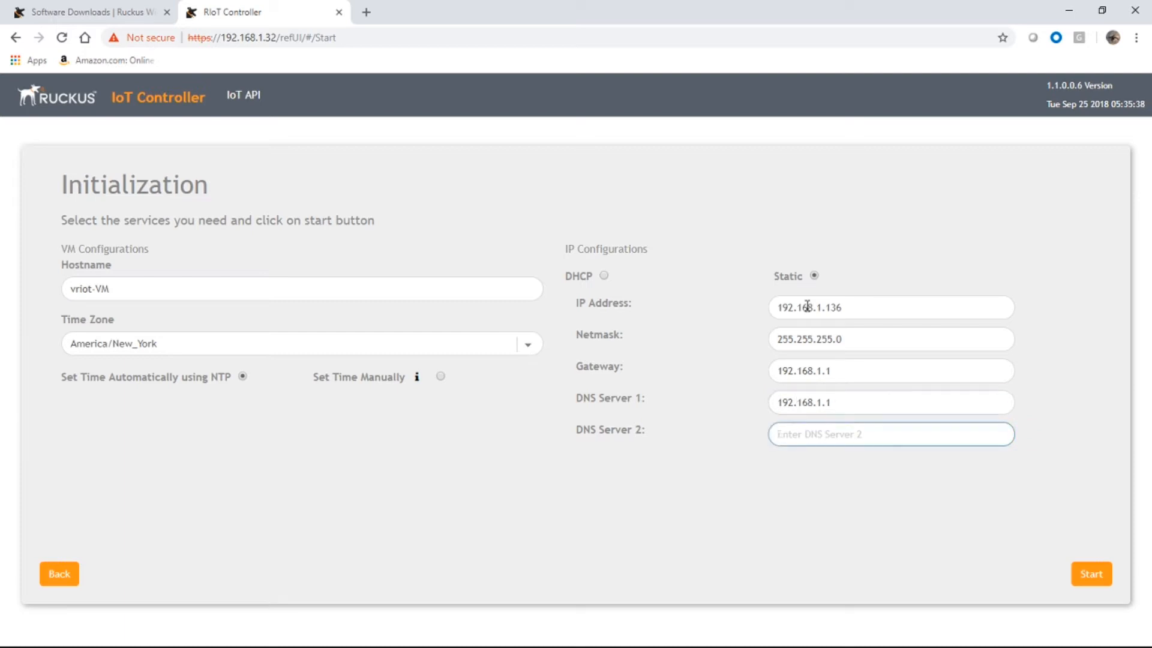
type("8.8.8.8")
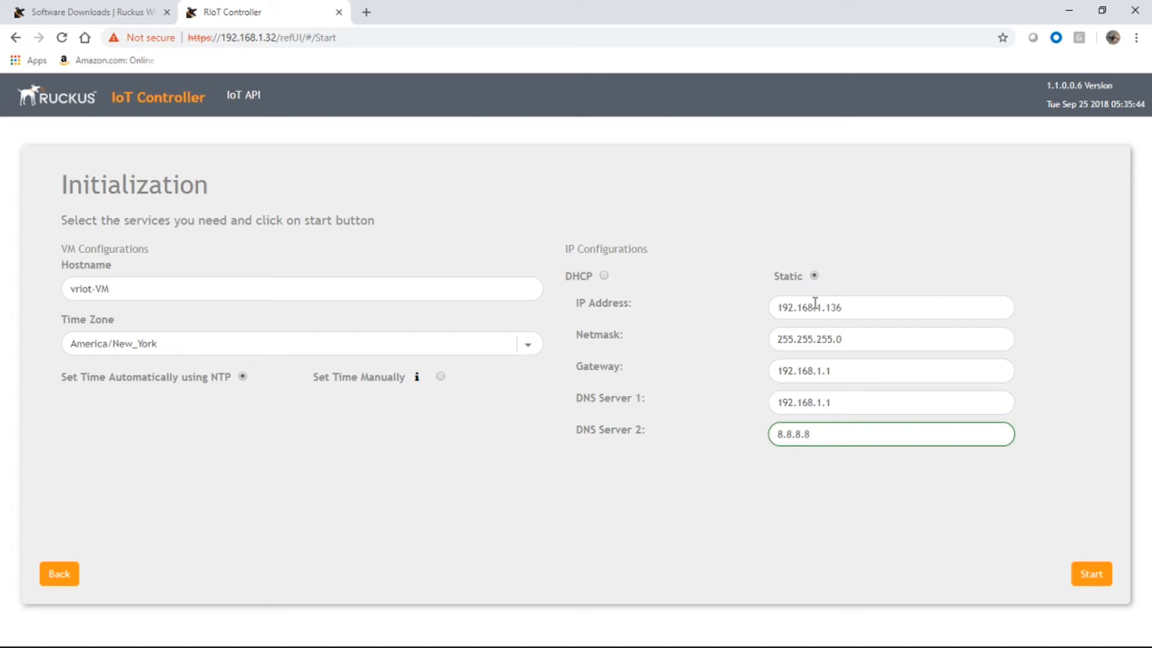
left_click(1091, 573)
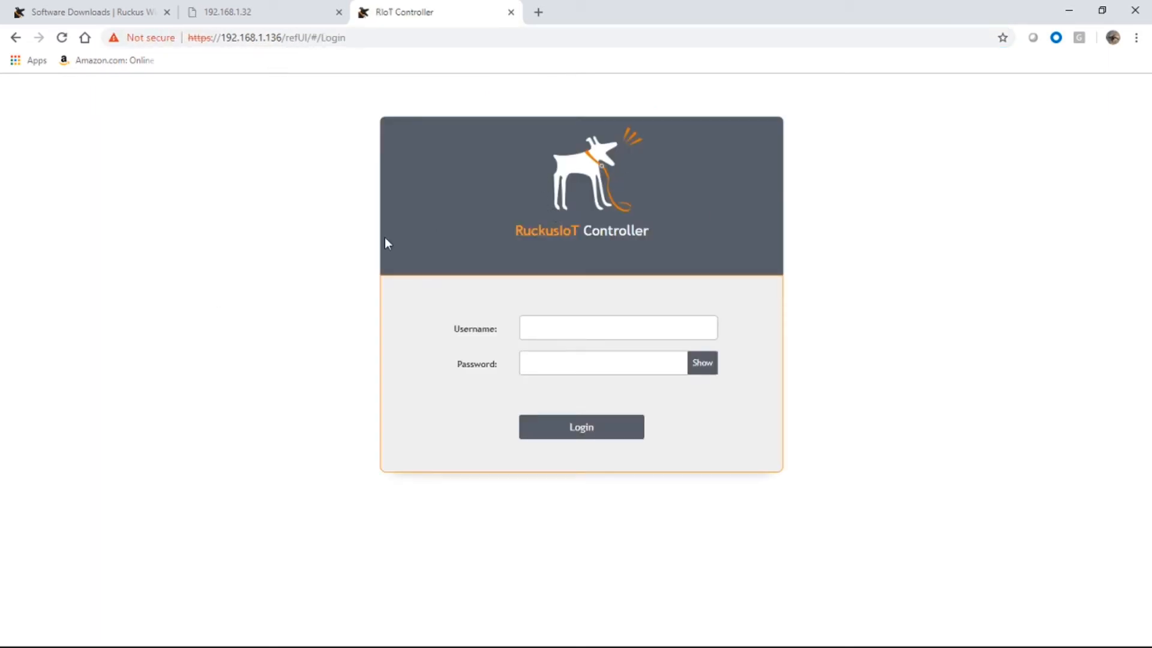
Log in to the Ruckus IoT Controller as admin with the account password.
left_click(617, 327)
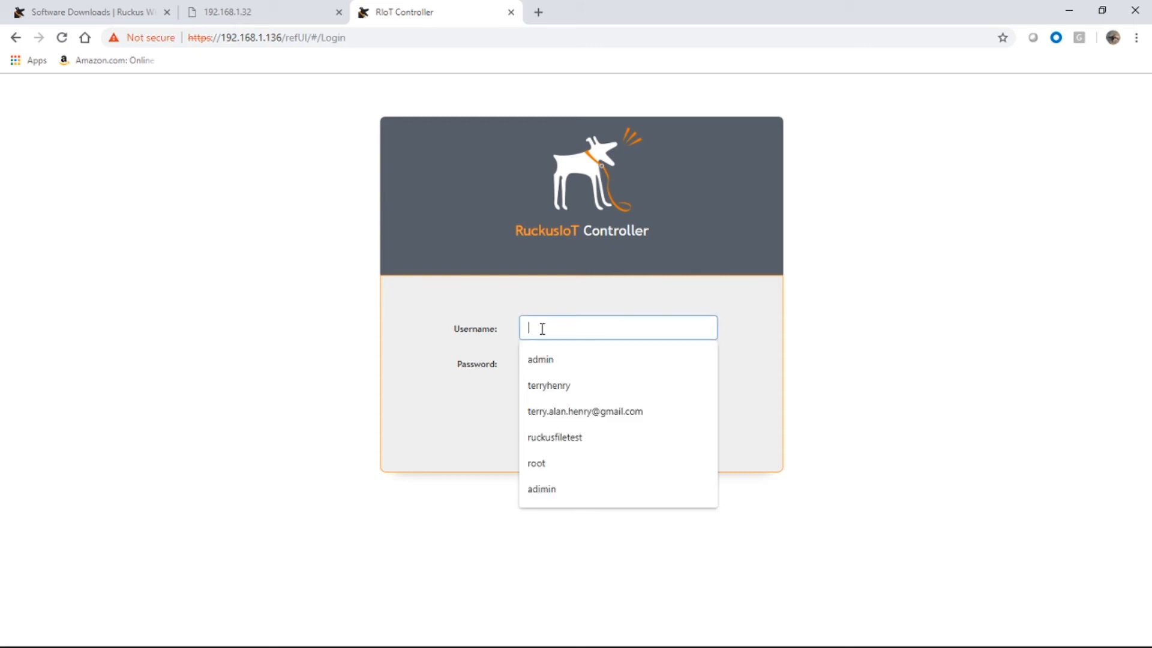
type("a")
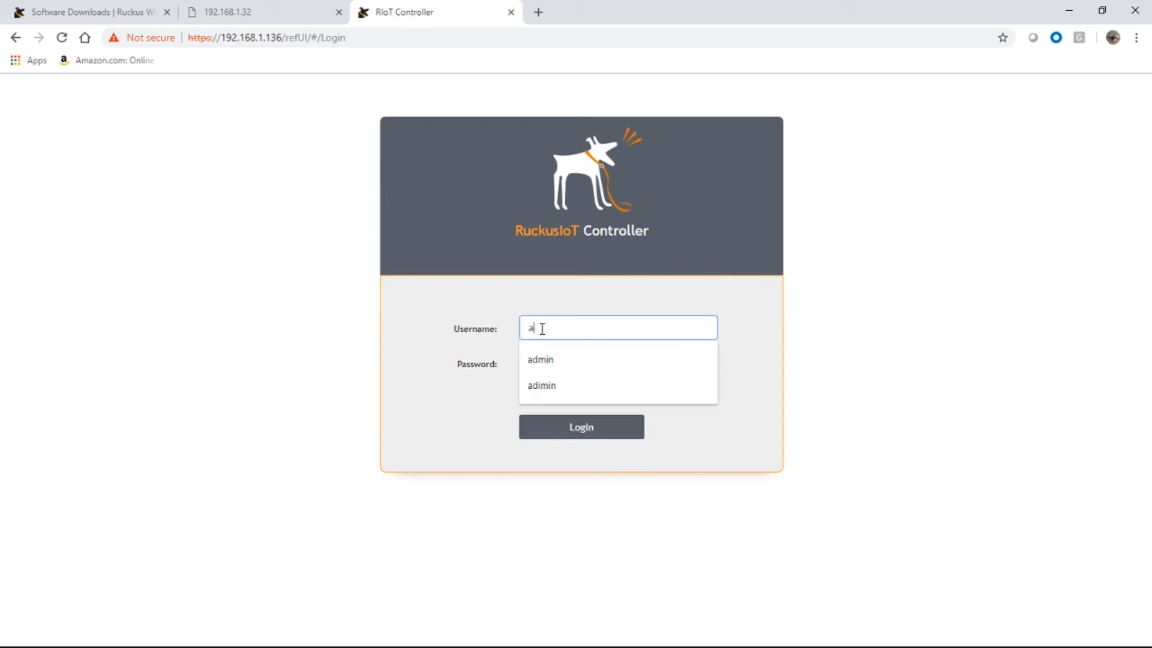
left_click(540, 360)
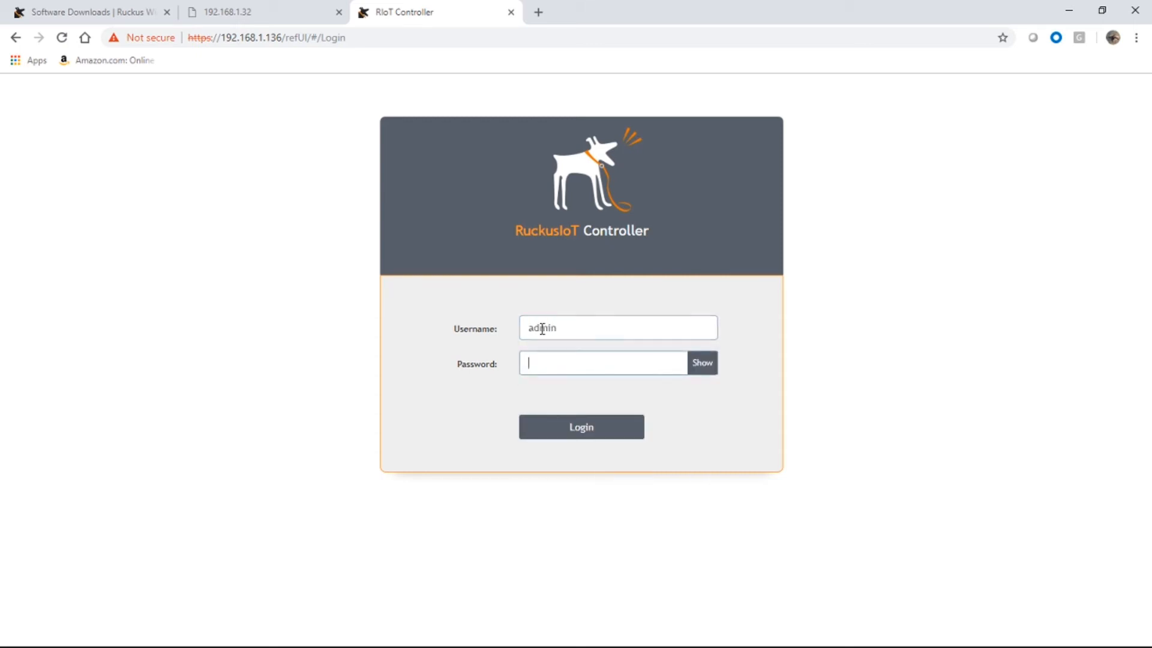
left_click(580, 427)
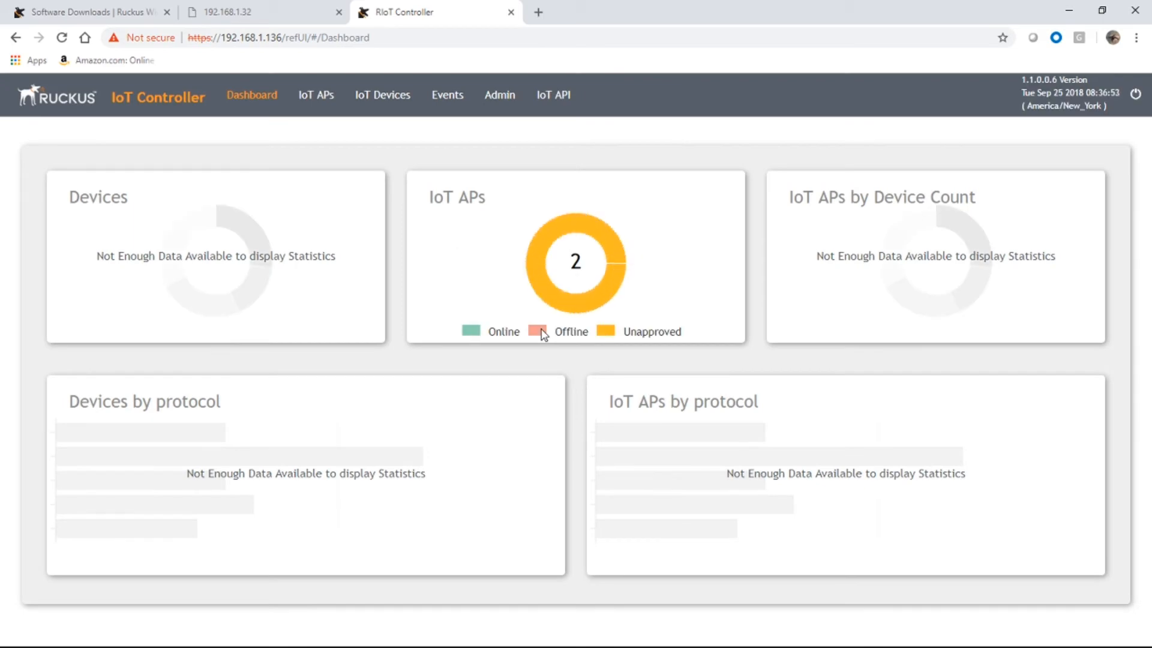
mouse_move(433, 212)
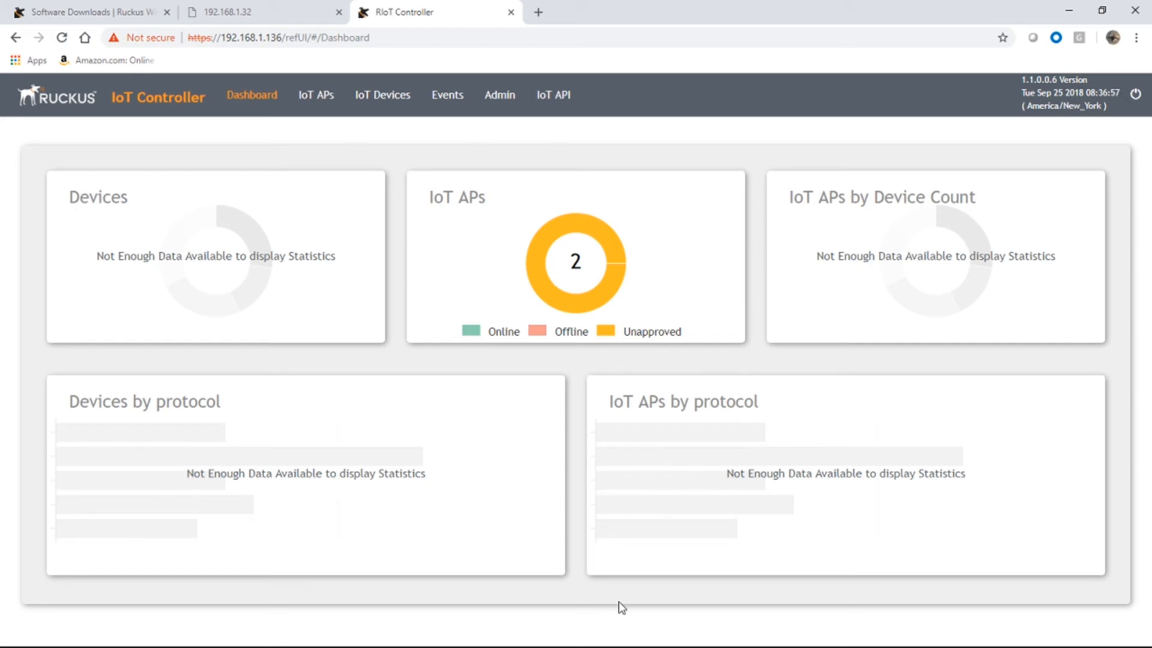
mouse_move(640, 191)
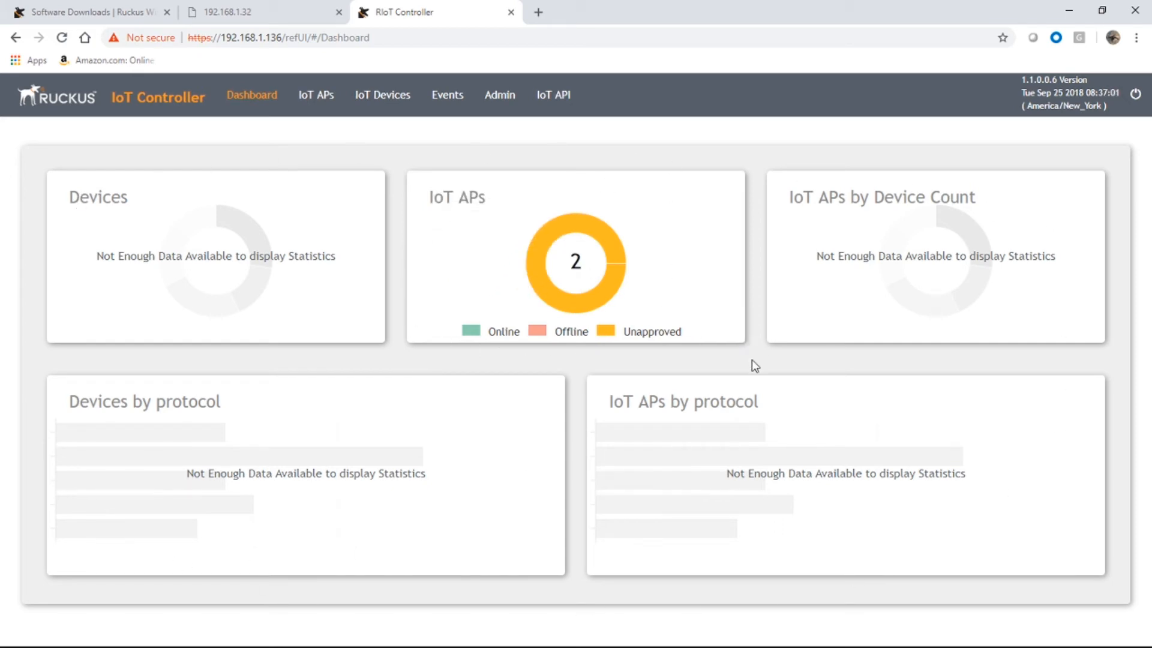
mouse_move(576, 361)
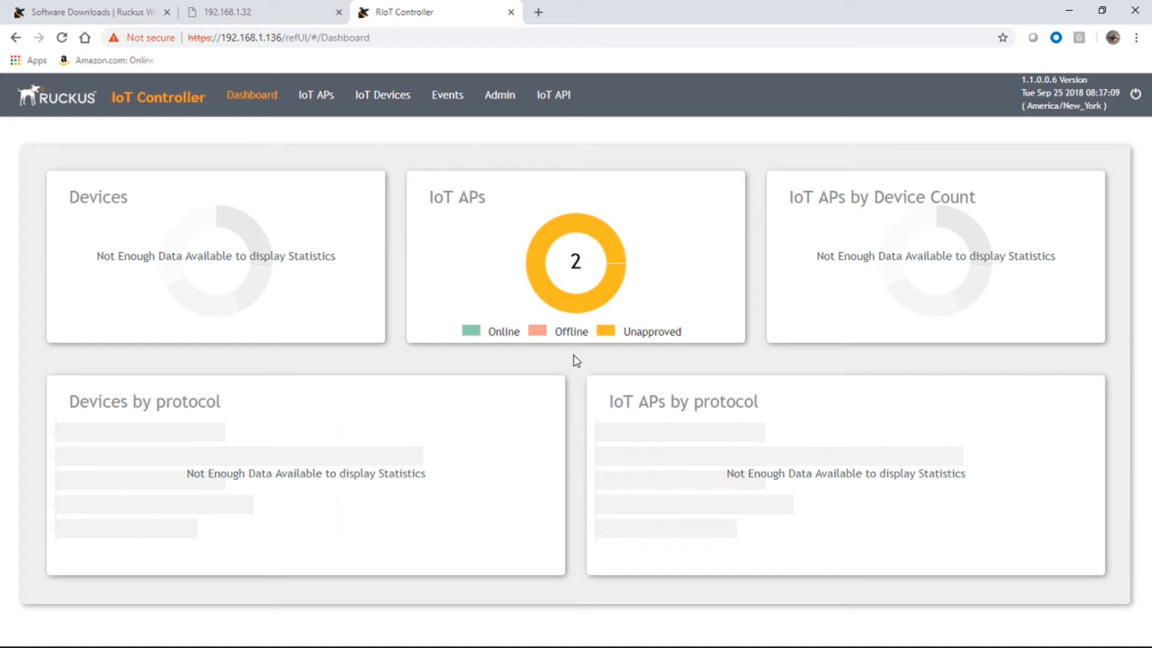
mouse_move(469, 238)
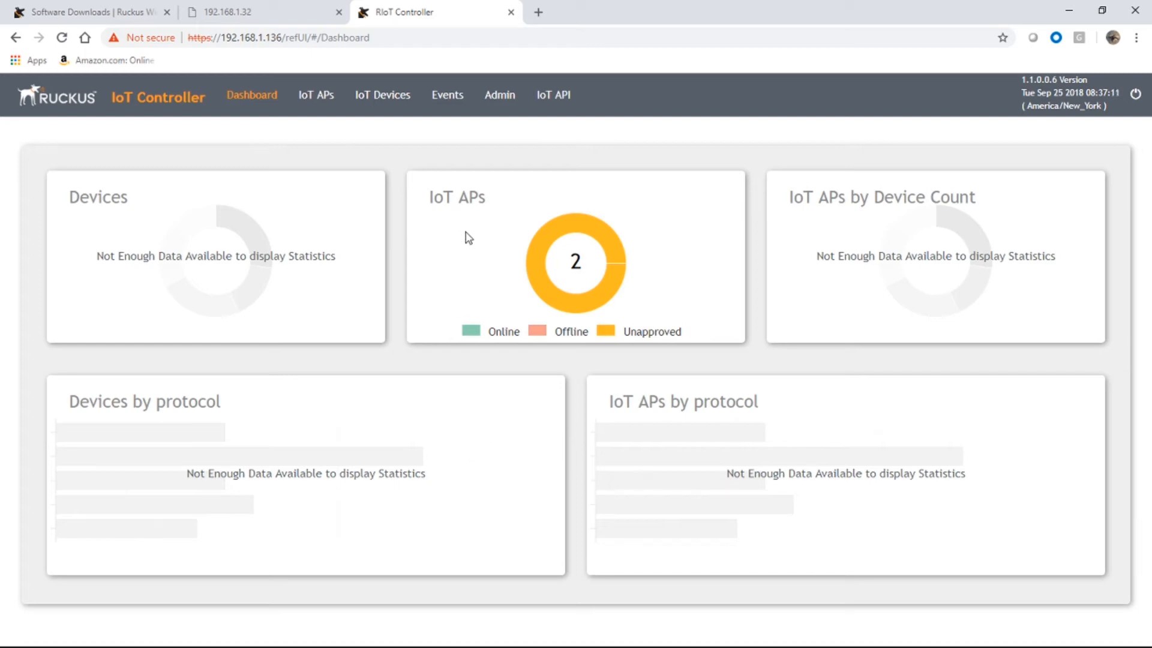
mouse_move(541, 266)
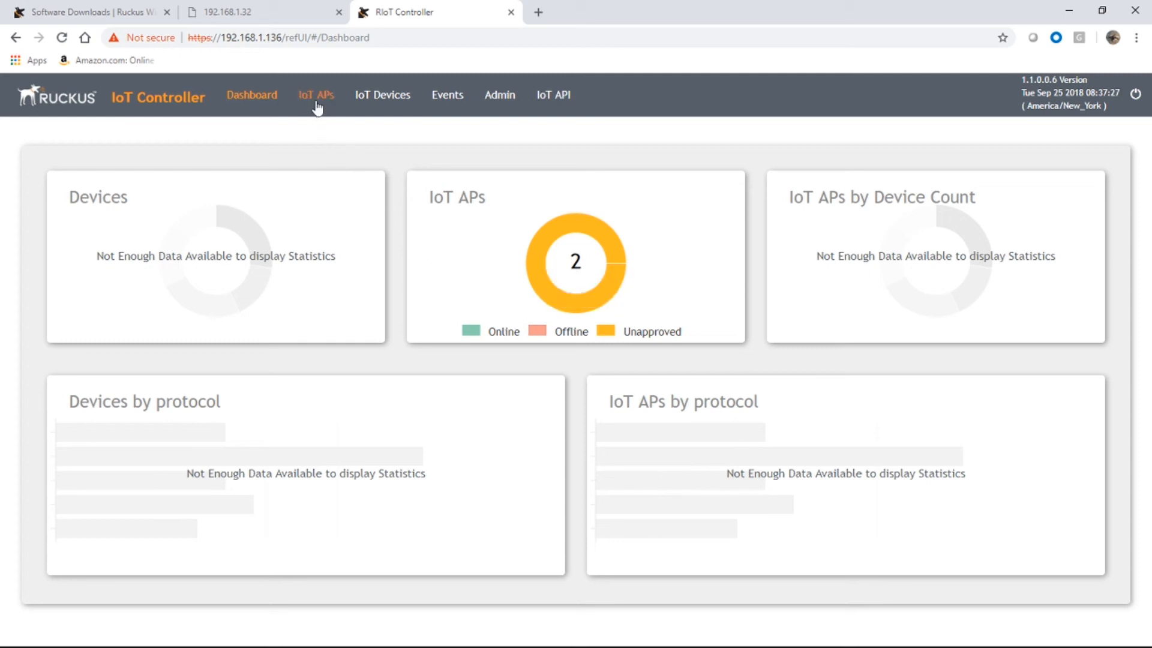
View the IoT APs list (new-host-8, new-host-16 unapproved), then the empty IoT Devices list.
left_click(315, 95)
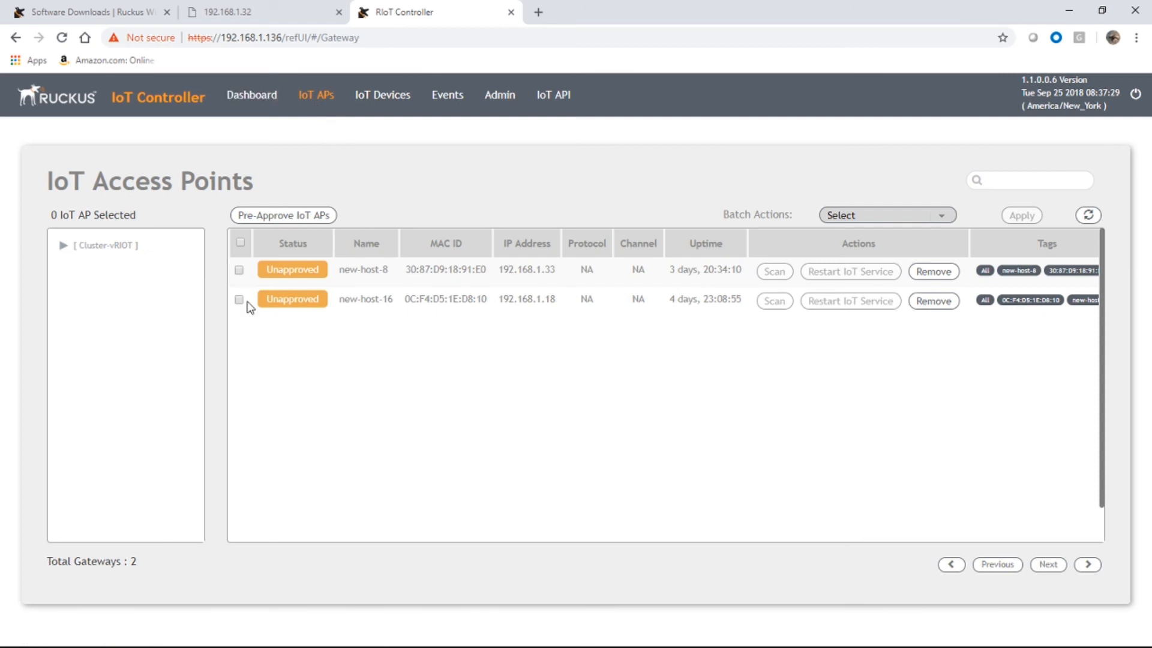
mouse_move(492, 304)
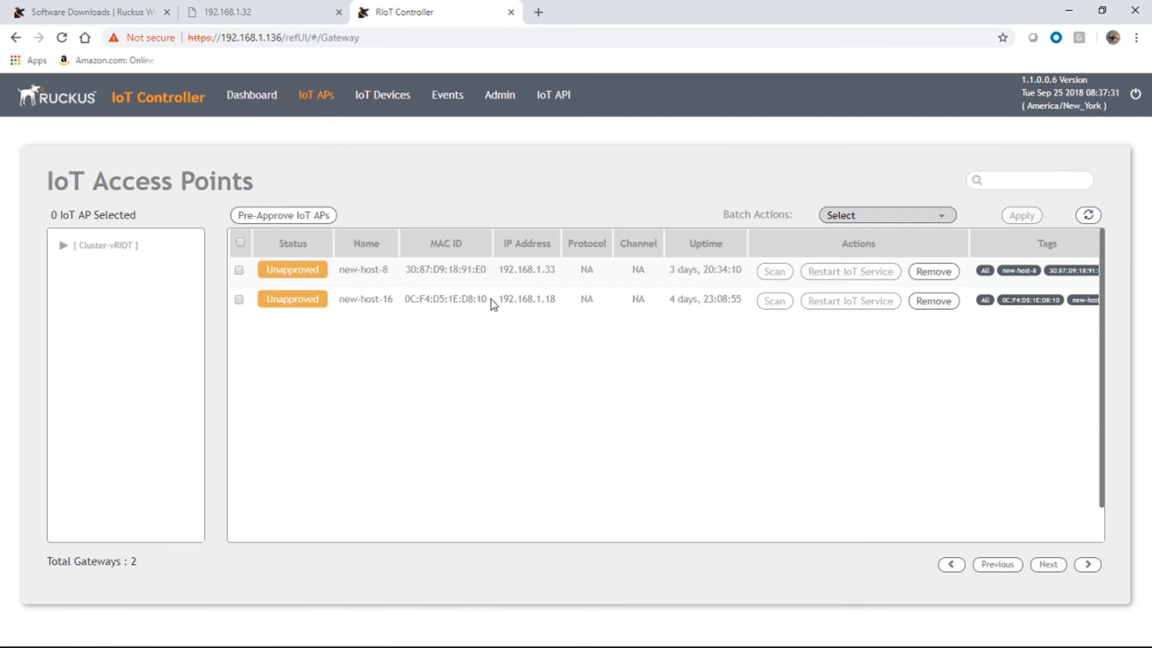
mouse_move(397, 309)
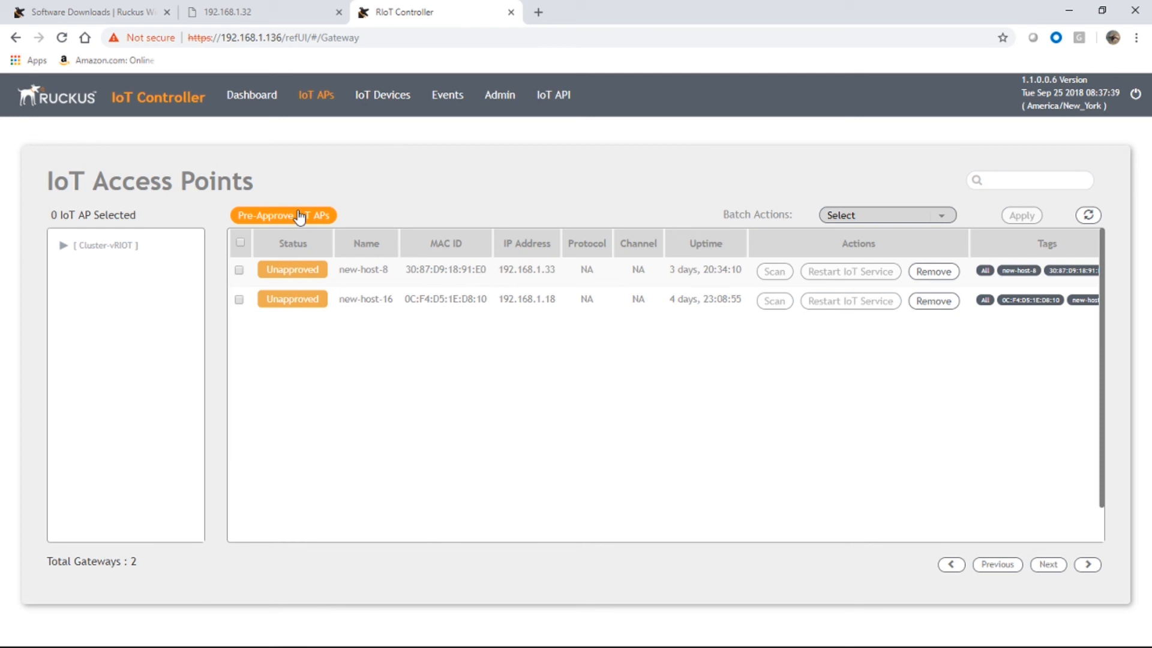
left_click(382, 94)
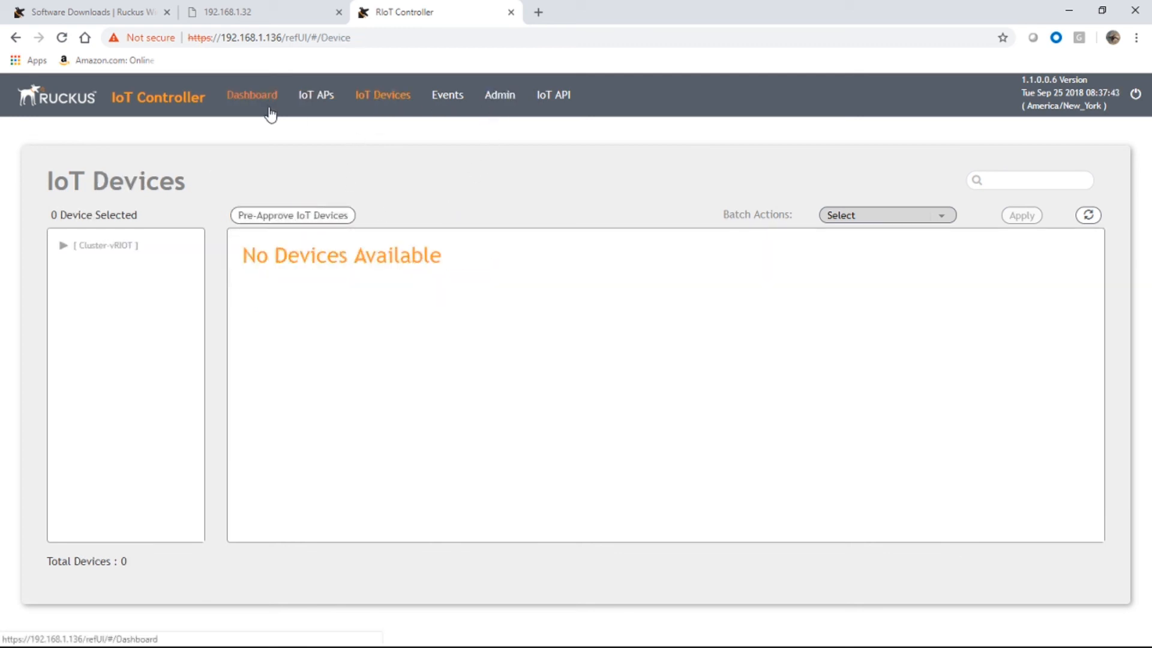
mouse_move(530, 373)
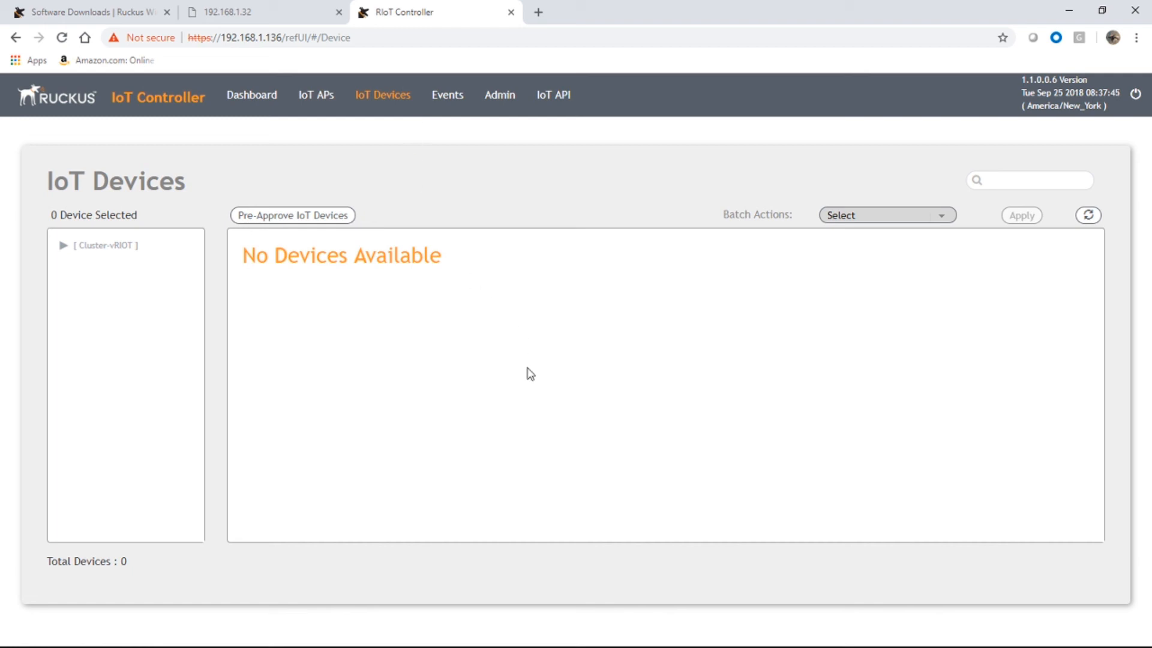